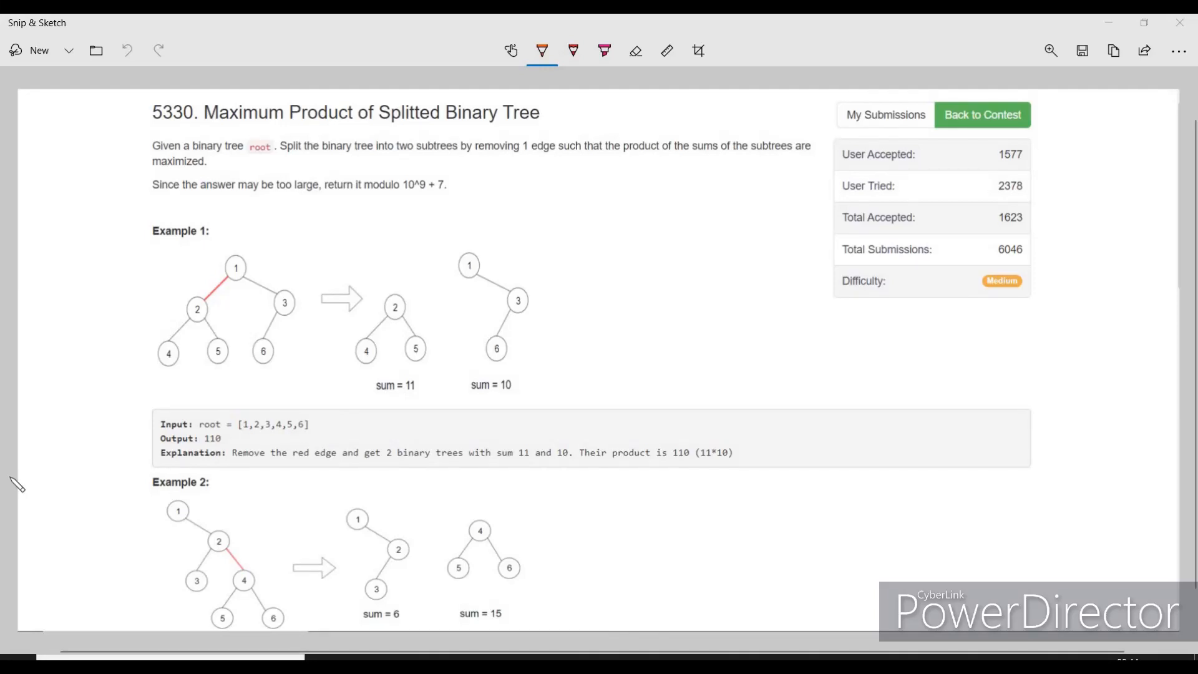
# Step: Keep the pen orange and mark Example 1: cross the cut edge, underline sums 11 and 10, write 110
pyautogui.click(542, 50)
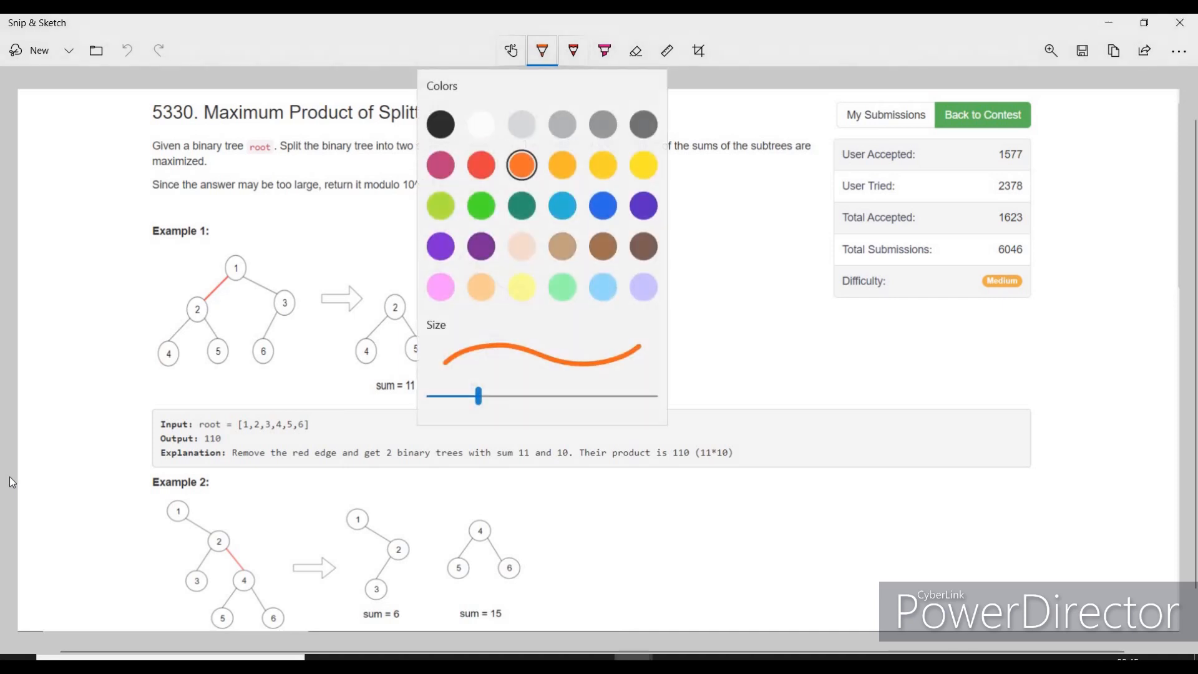
pyautogui.click(542, 51)
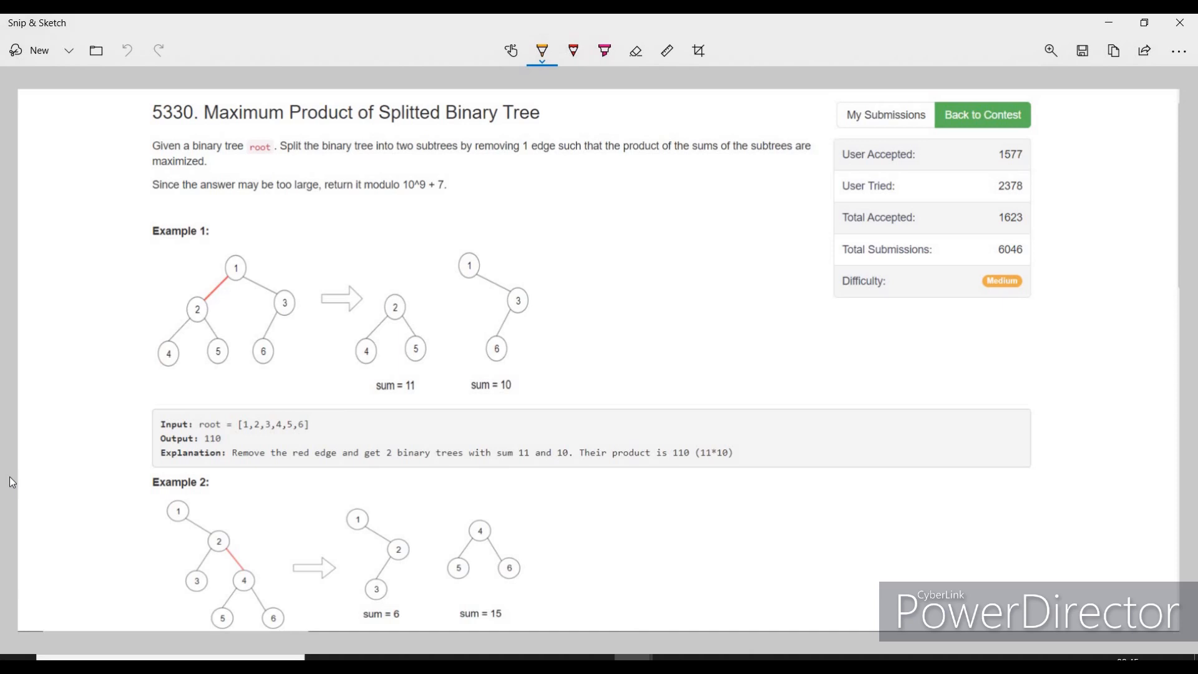
pyautogui.moveTo(201, 271); pyautogui.dragTo(227, 294)
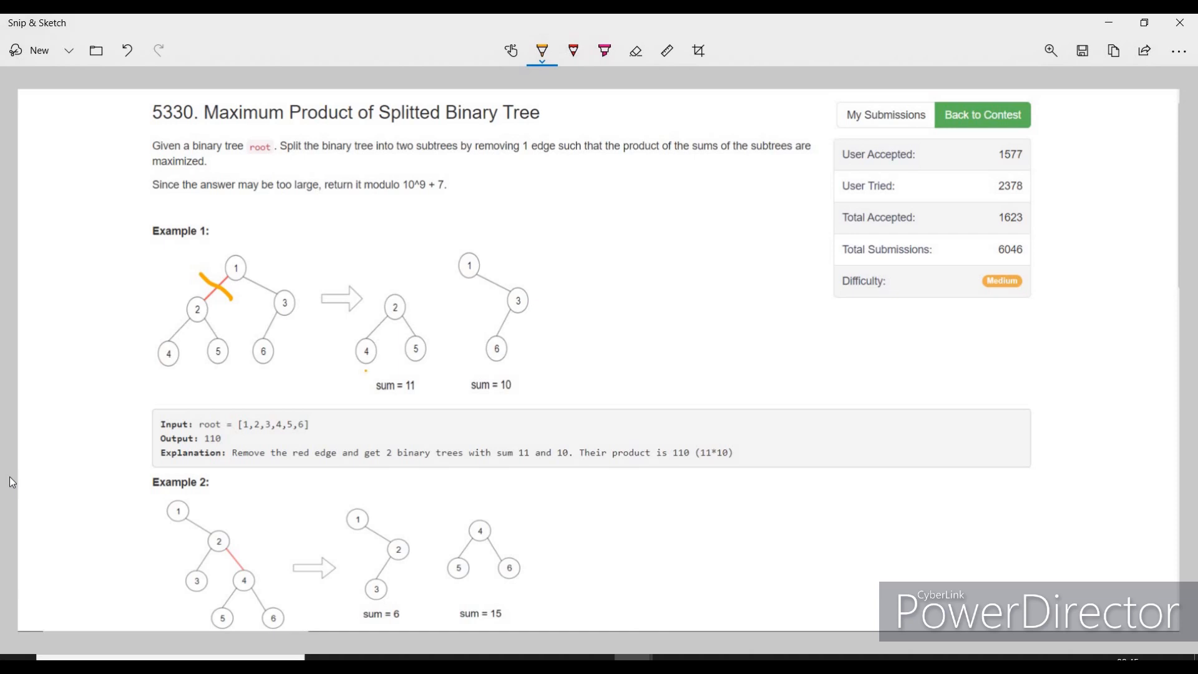
pyautogui.moveTo(365, 371); pyautogui.dragTo(419, 371)
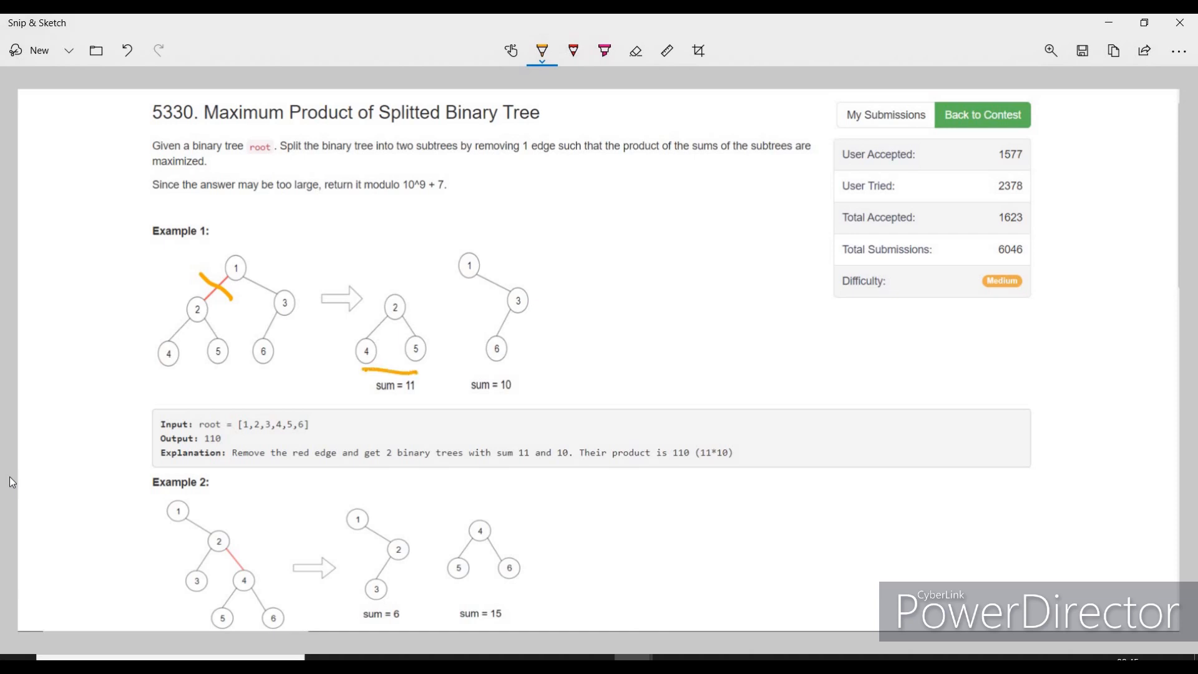
pyautogui.moveTo(375, 398); pyautogui.dragTo(412, 397)
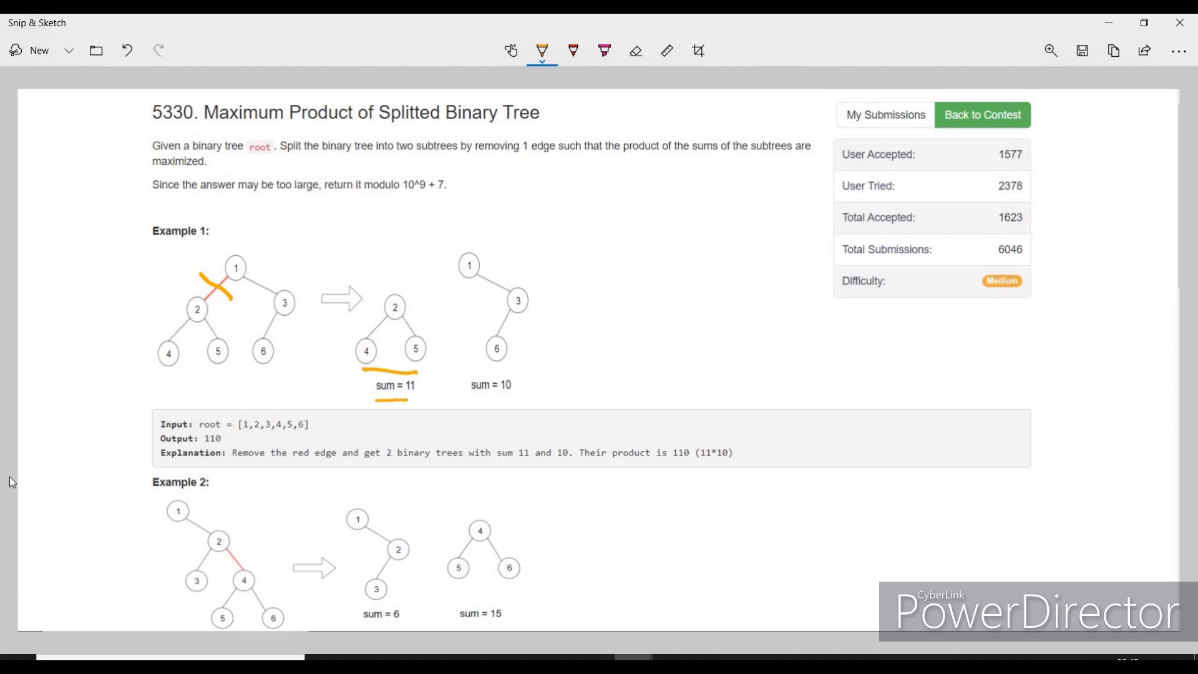
pyautogui.moveTo(547, 340); pyautogui.dragTo(569, 360)
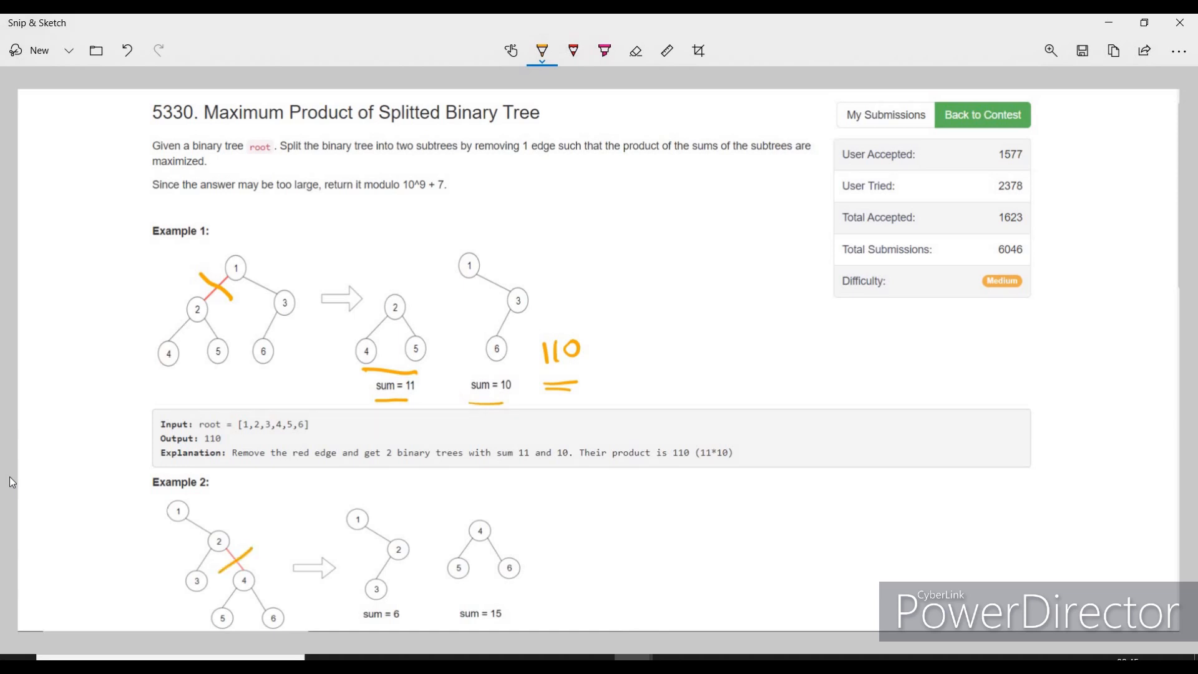
# Step: Cross out Example 2's cut edge, mark its split parts, and begin writing its product
pyautogui.moveTo(137, 543); pyautogui.dragTo(179, 500)
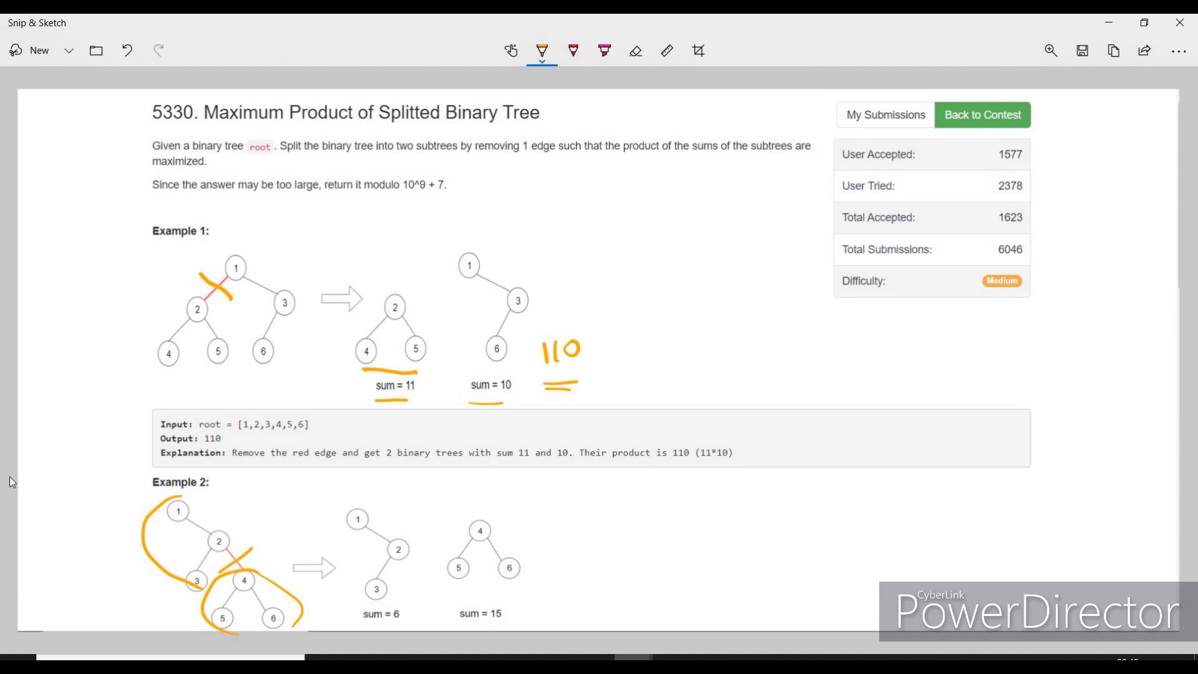
pyautogui.moveTo(551, 569); pyautogui.dragTo(603, 569)
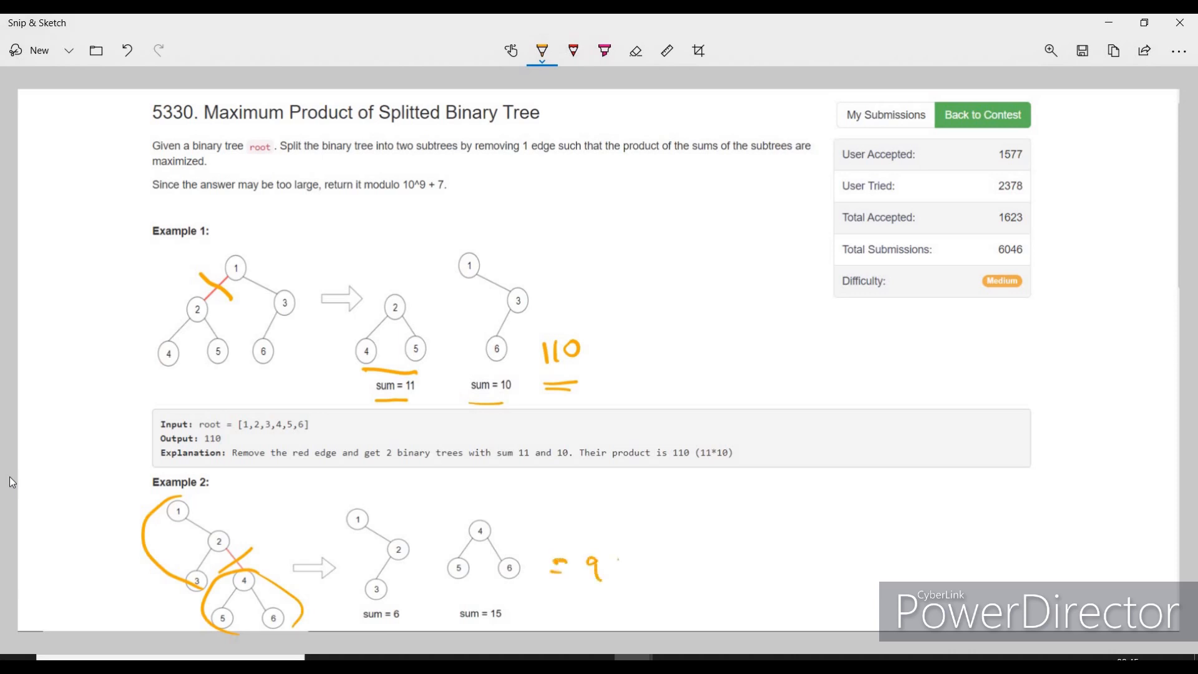
pyautogui.moveTo(603, 565); pyautogui.dragTo(638, 596)
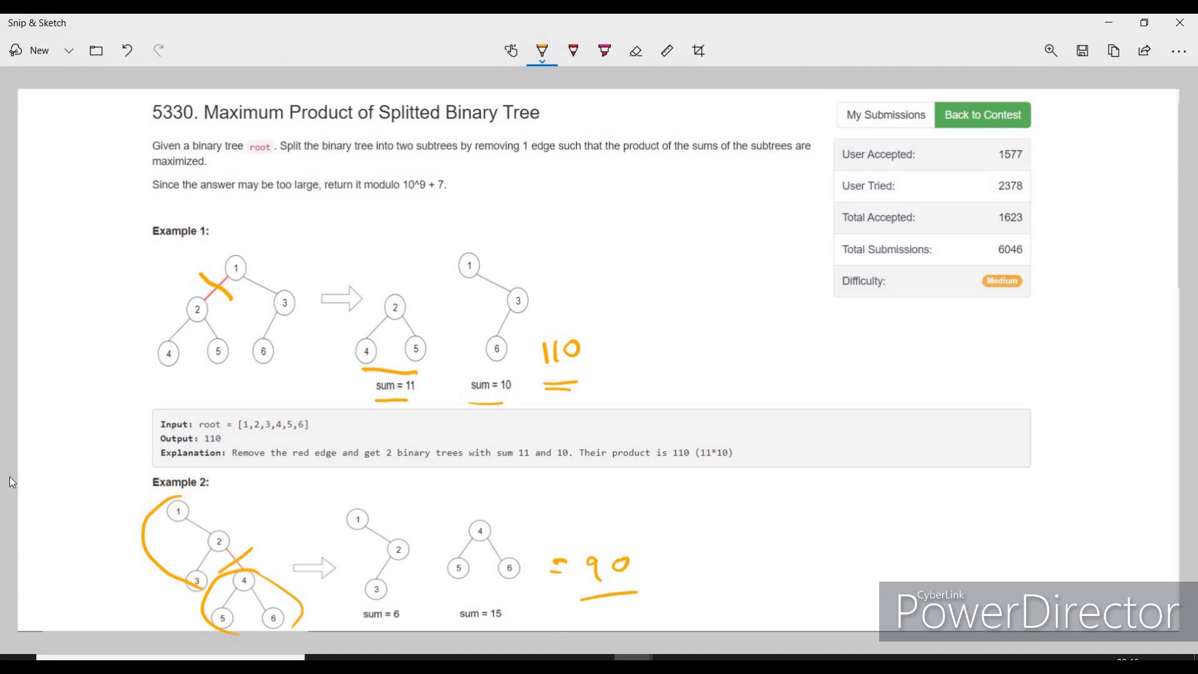
# Step: Underline Example 2's '= 90', then circle Example 1's node-2 and node-3 subtrees in orange
pyautogui.moveTo(165, 292); pyautogui.dragTo(245, 313)
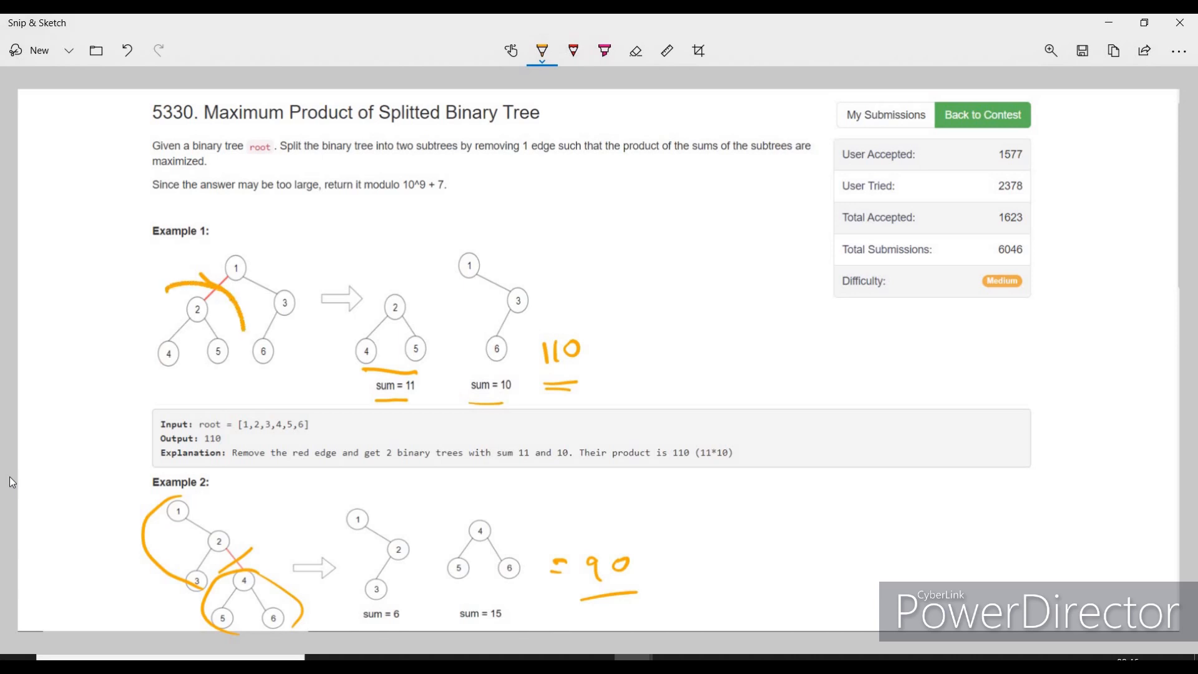
pyautogui.moveTo(237, 314); pyautogui.dragTo(168, 374)
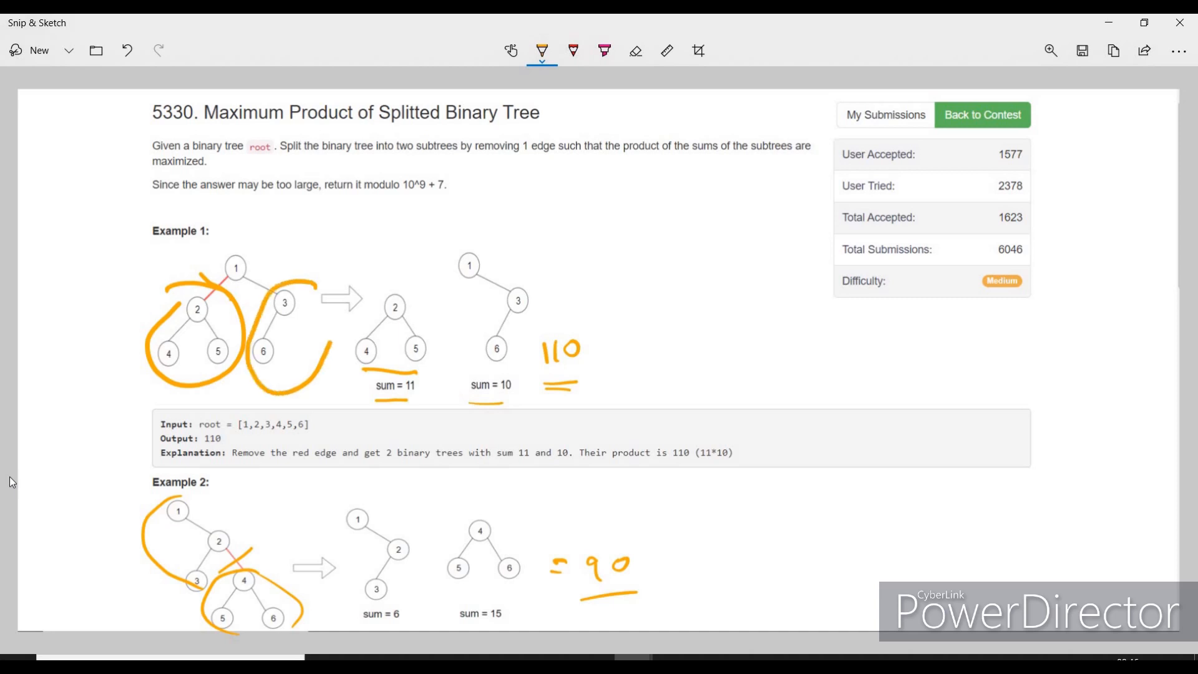
pyautogui.moveTo(314, 294); pyautogui.dragTo(321, 313)
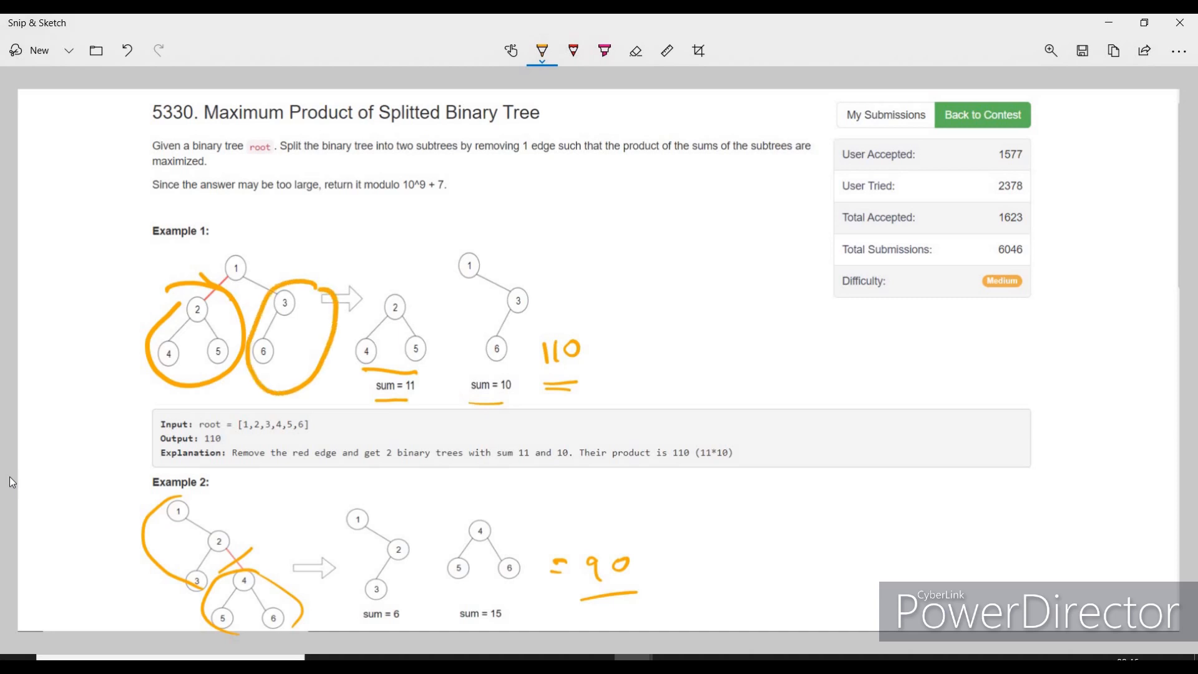
pyautogui.moveTo(207, 195); pyautogui.dragTo(263, 237)
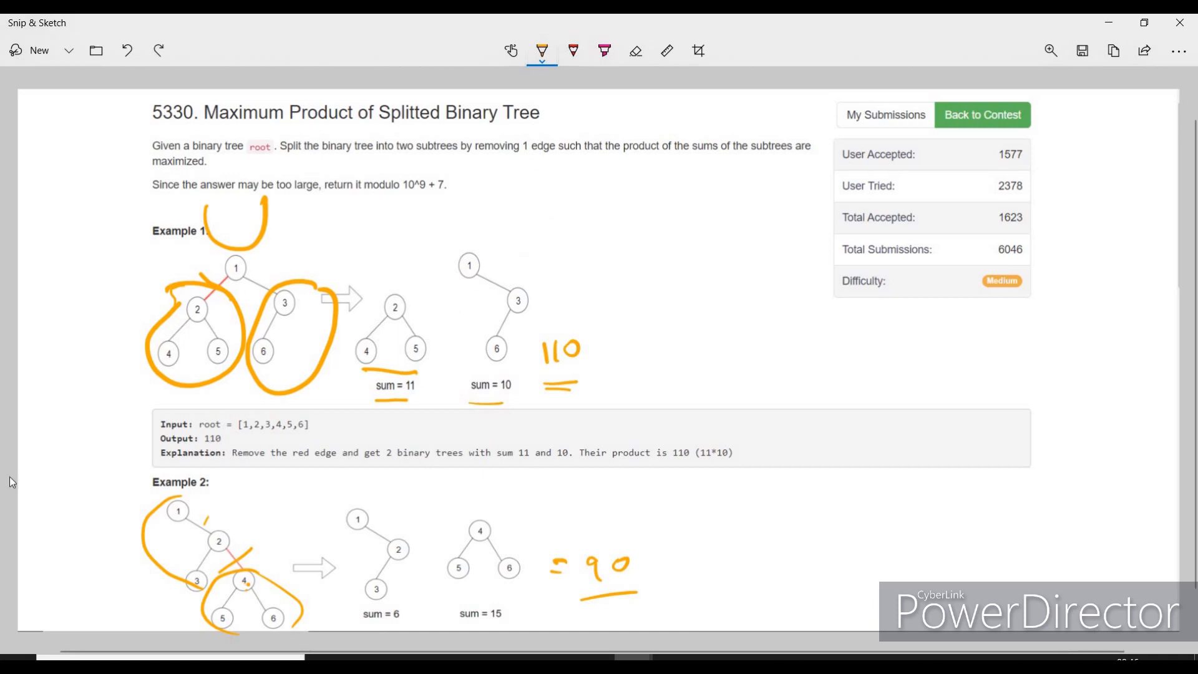
# Step: Erase the orange strokes on Example 2's tree and change the pen colour to red
pyautogui.click(541, 51)
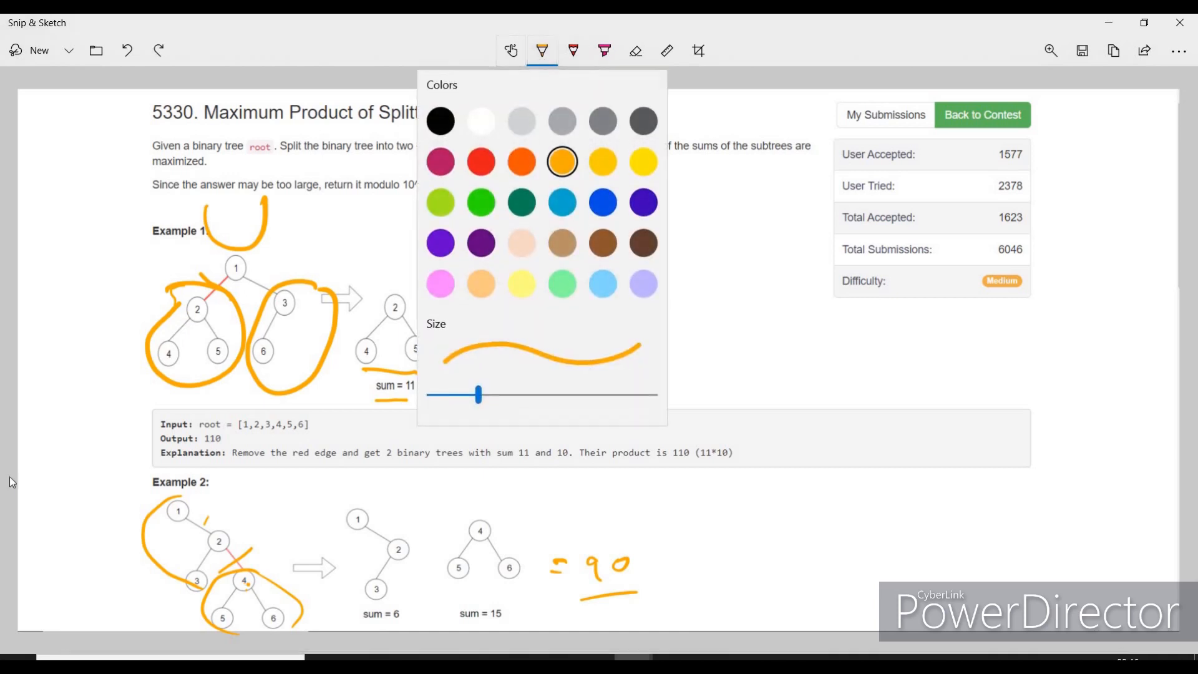
pyautogui.click(542, 51)
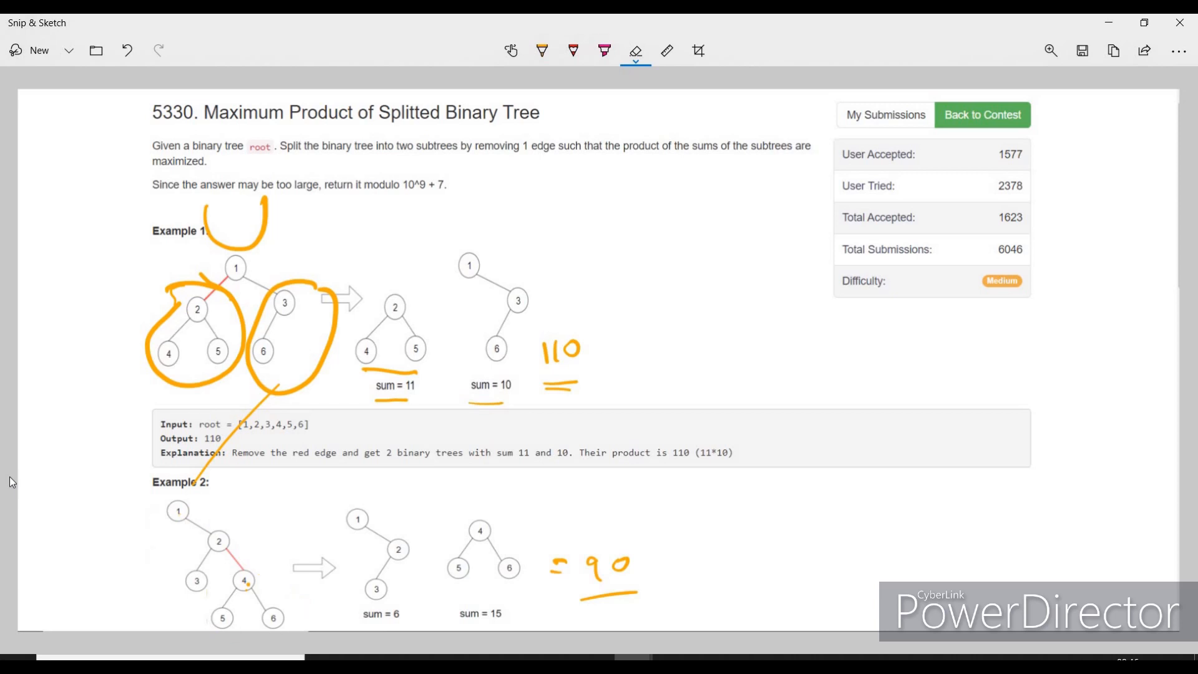
pyautogui.click(542, 51)
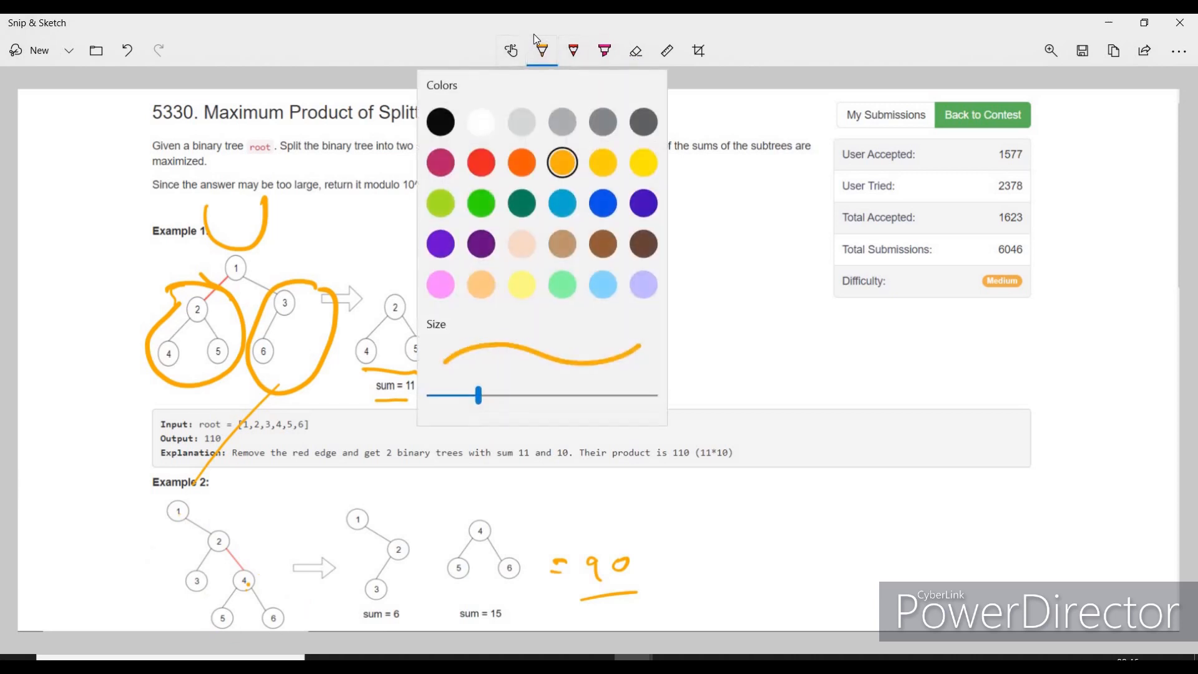
pyautogui.click(542, 51)
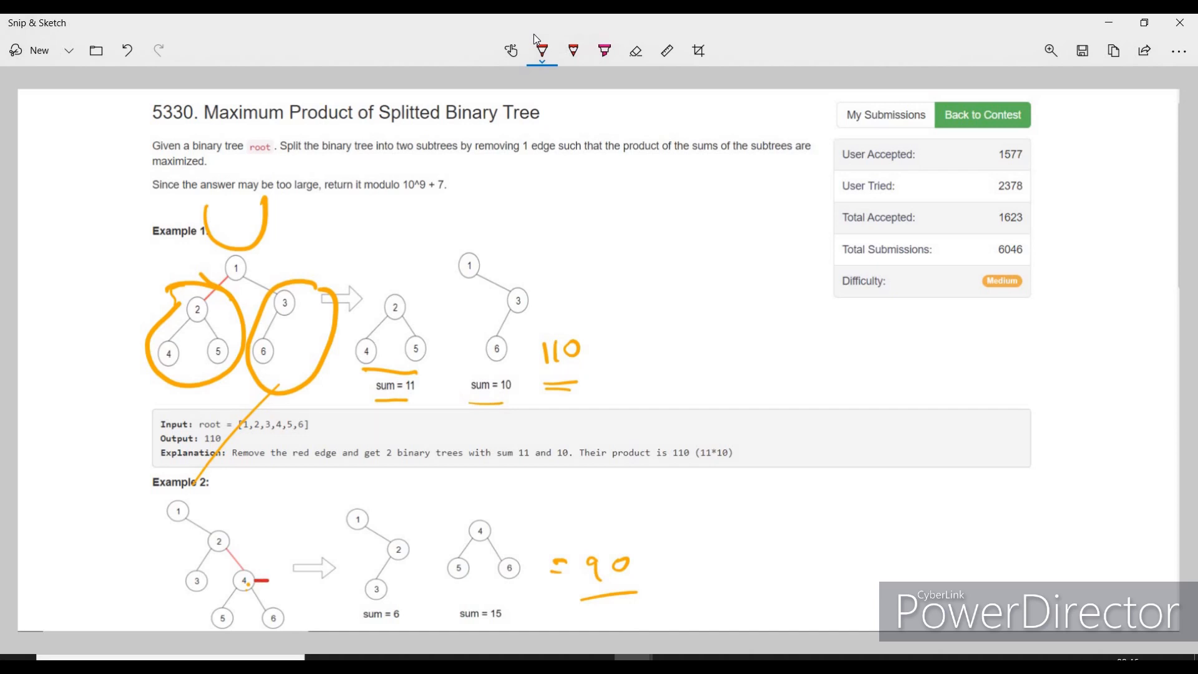
# Step: Circle Example 2's upper nodes in red and write 'up = tot - l - r - root->val'
pyautogui.moveTo(161, 504); pyautogui.dragTo(237, 581)
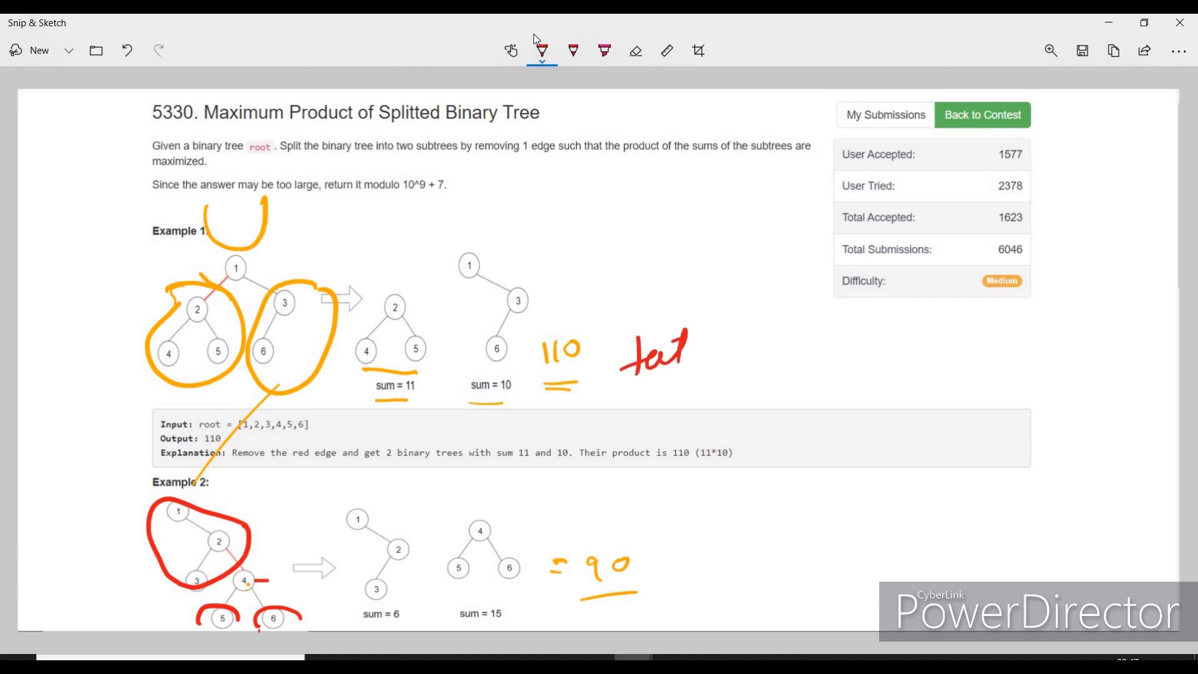
pyautogui.moveTo(695, 352); pyautogui.dragTo(787, 359)
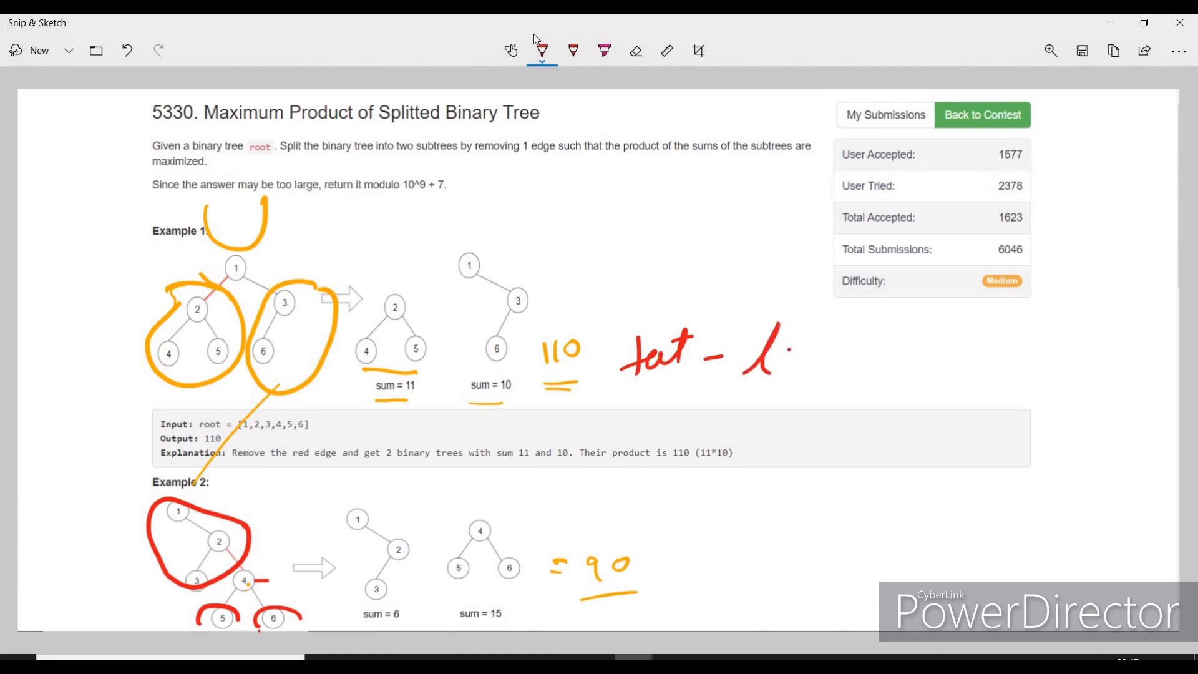
pyautogui.moveTo(795, 352); pyautogui.dragTo(939, 359)
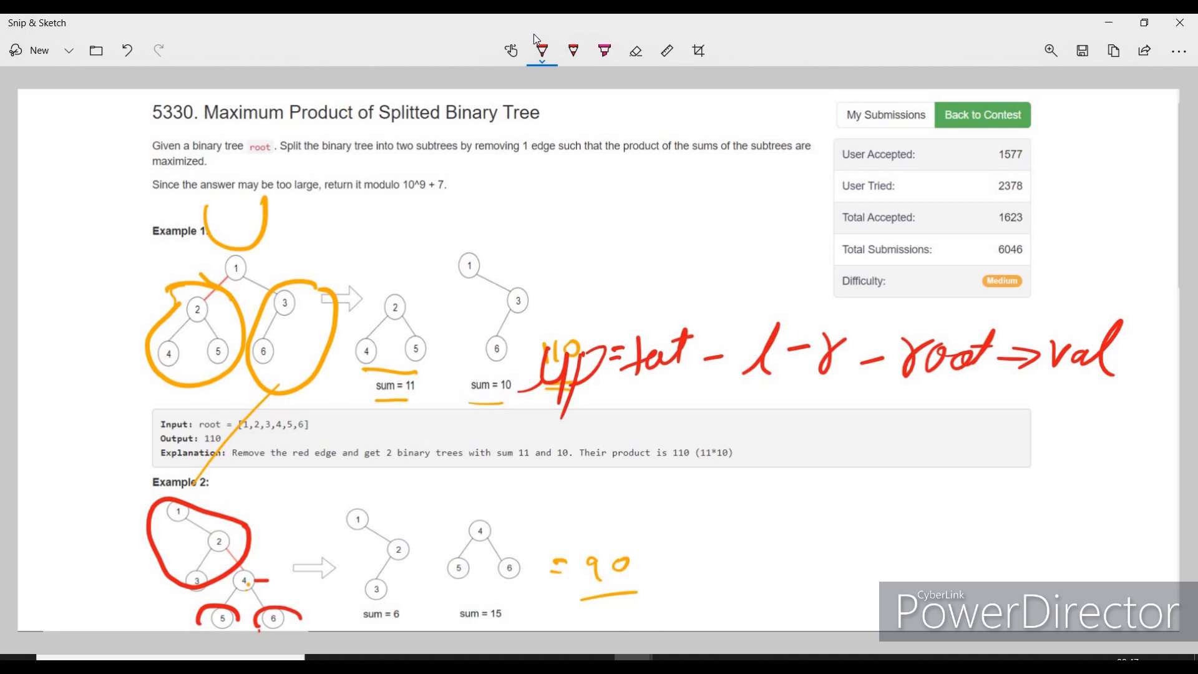
# Step: Tick Example 2's tree and write op = up*(root+l+r), op2 = l*(root+r+up), and r*(root+l+up)
pyautogui.moveTo(237, 505); pyautogui.dragTo(275, 481)
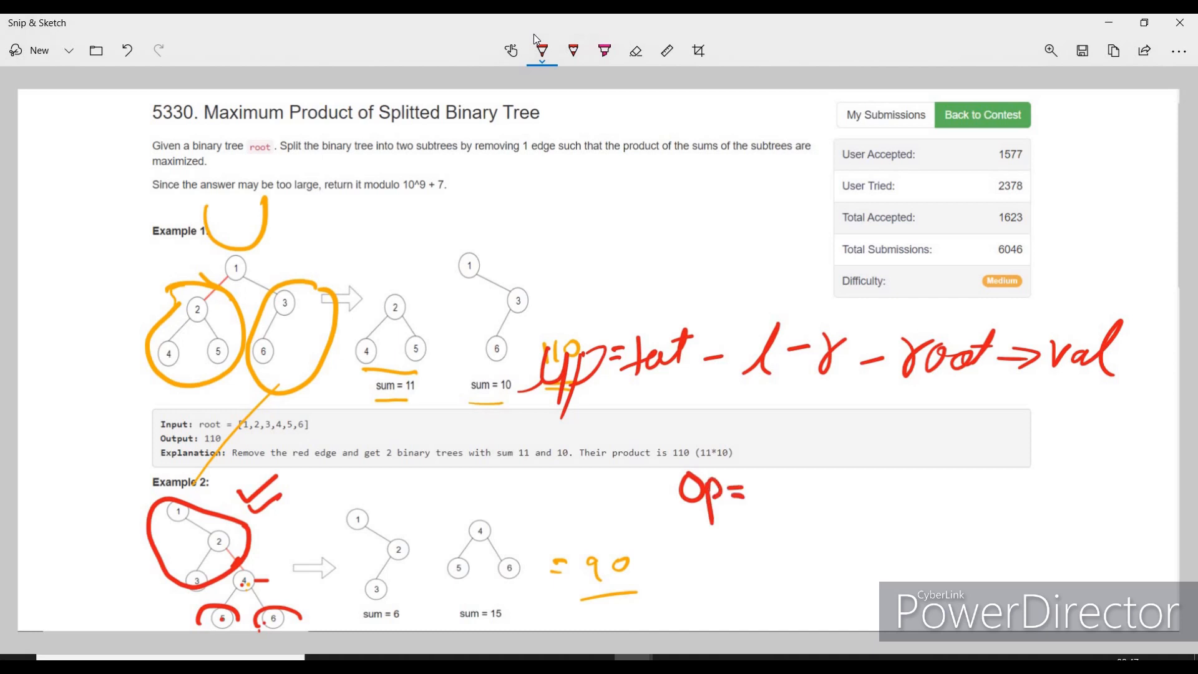
pyautogui.moveTo(761, 489); pyautogui.dragTo(837, 504)
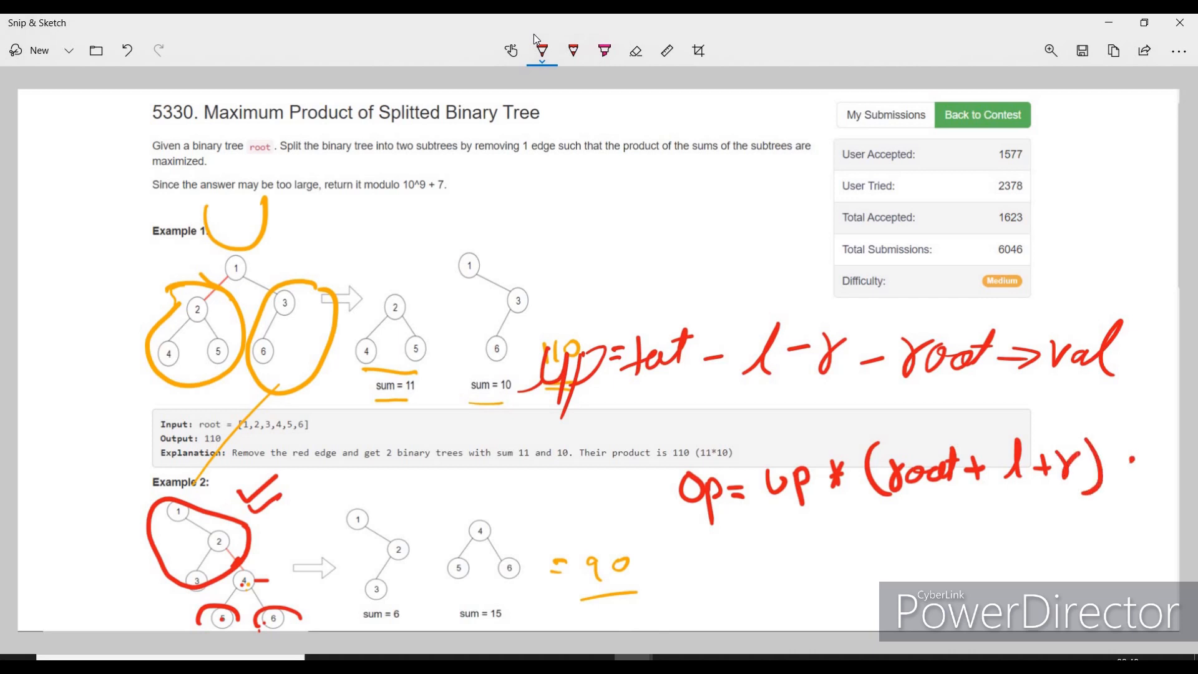
pyautogui.moveTo(687, 550); pyautogui.dragTo(734, 543)
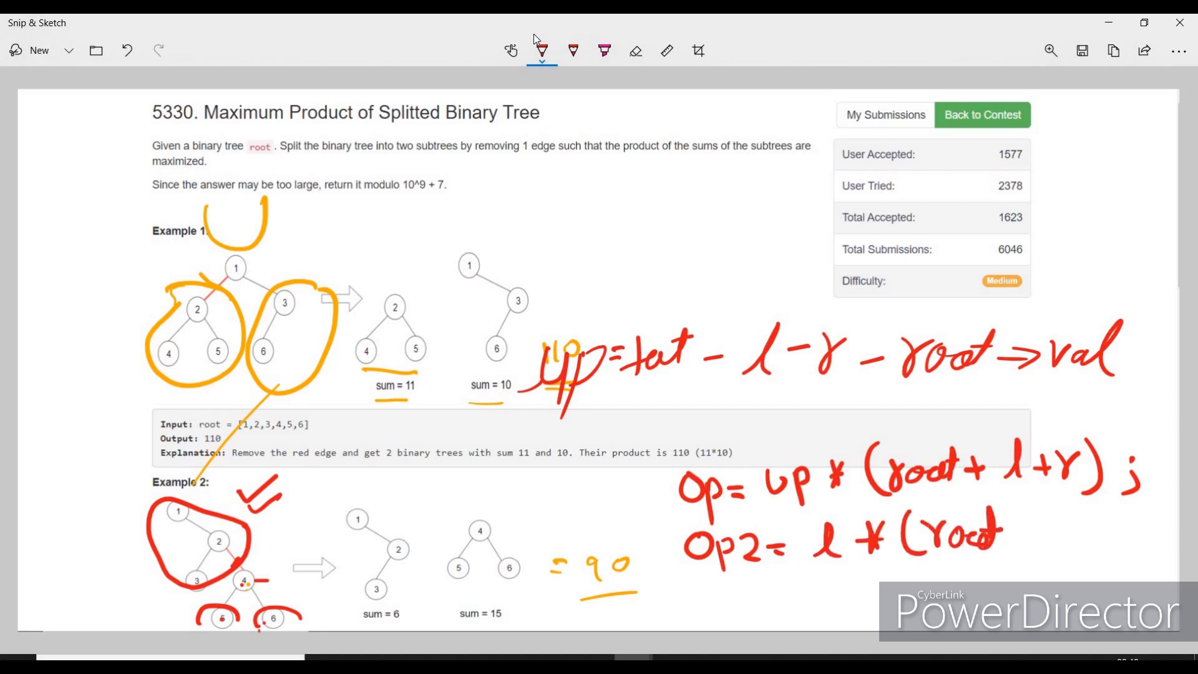
pyautogui.moveTo(1009, 535); pyautogui.dragTo(1040, 535)
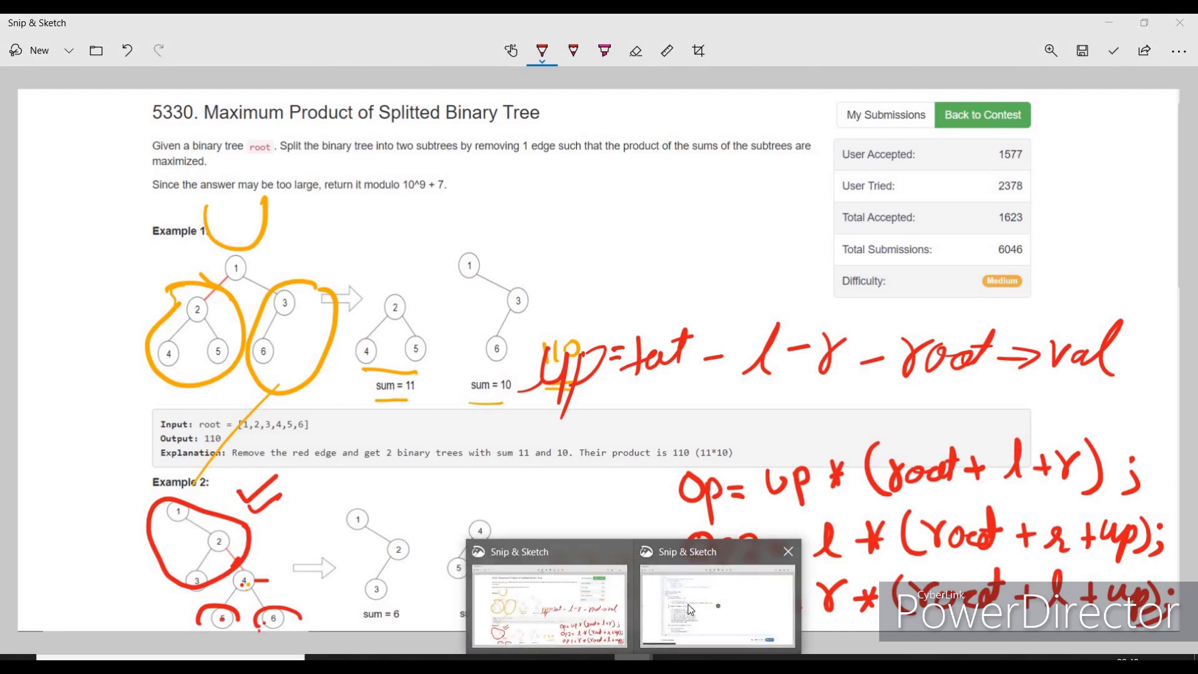
# Step: On the C++ solution screenshot, tick help1's return, underline tot=help1(root), and arrow it to help1
pyautogui.click(690, 608)
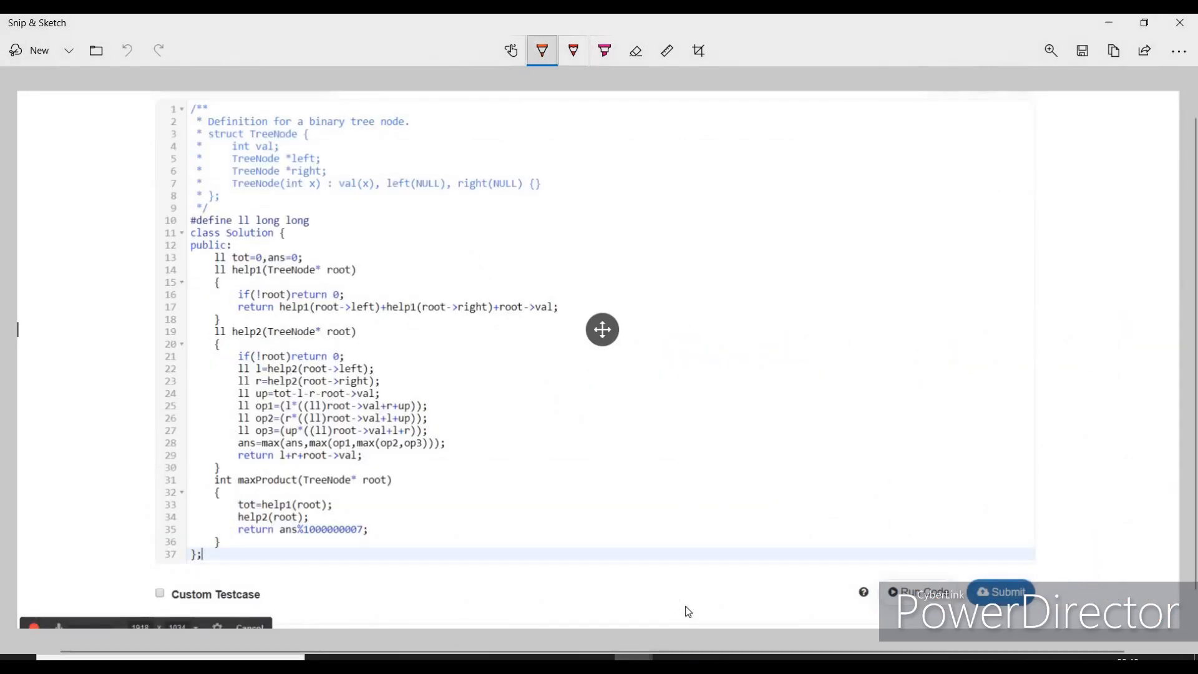
pyautogui.click(542, 51)
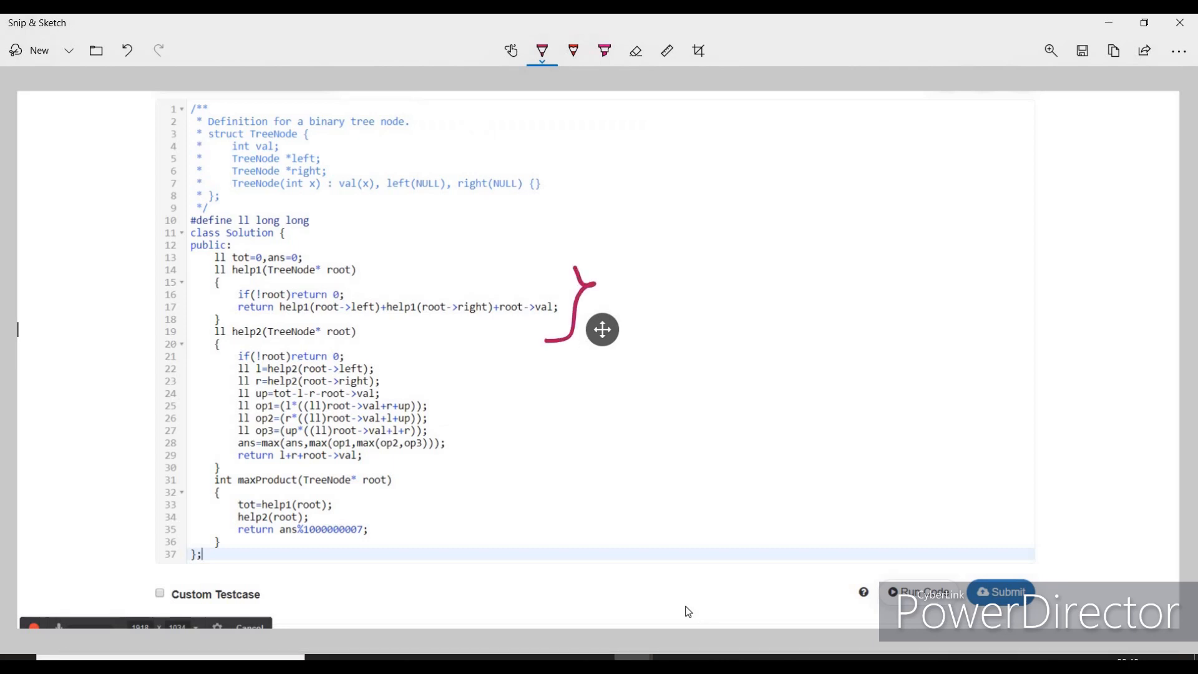
pyautogui.moveTo(619, 309); pyautogui.dragTo(684, 283)
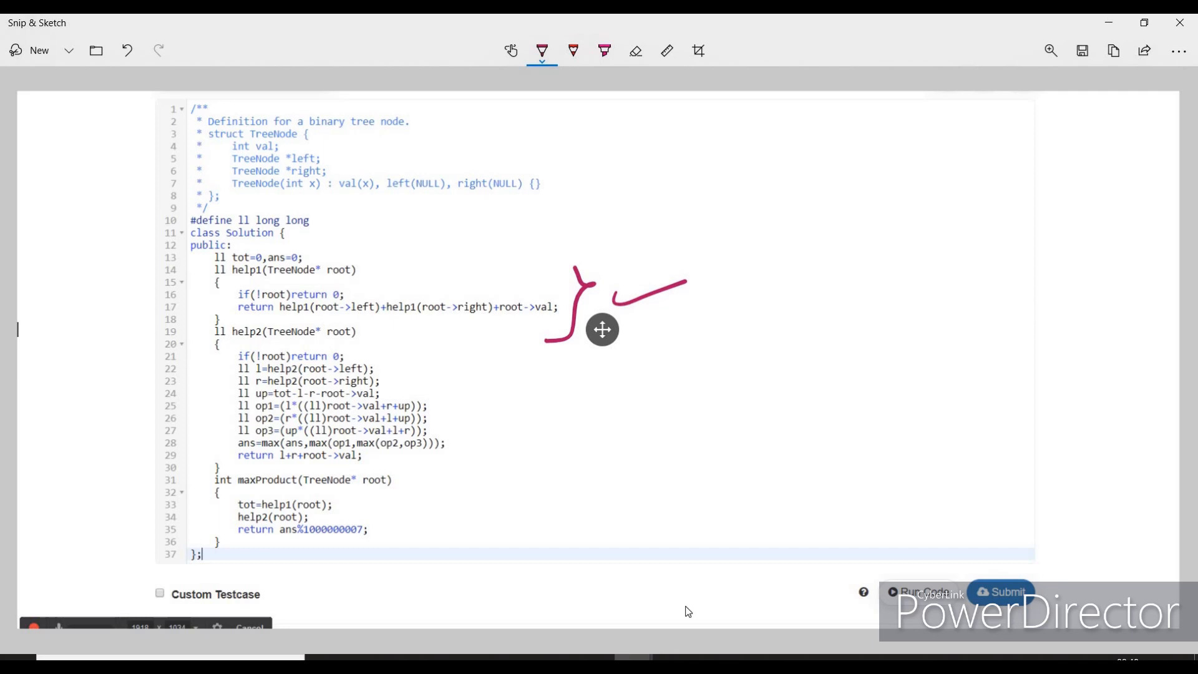
pyautogui.moveTo(329, 505); pyautogui.dragTo(389, 505)
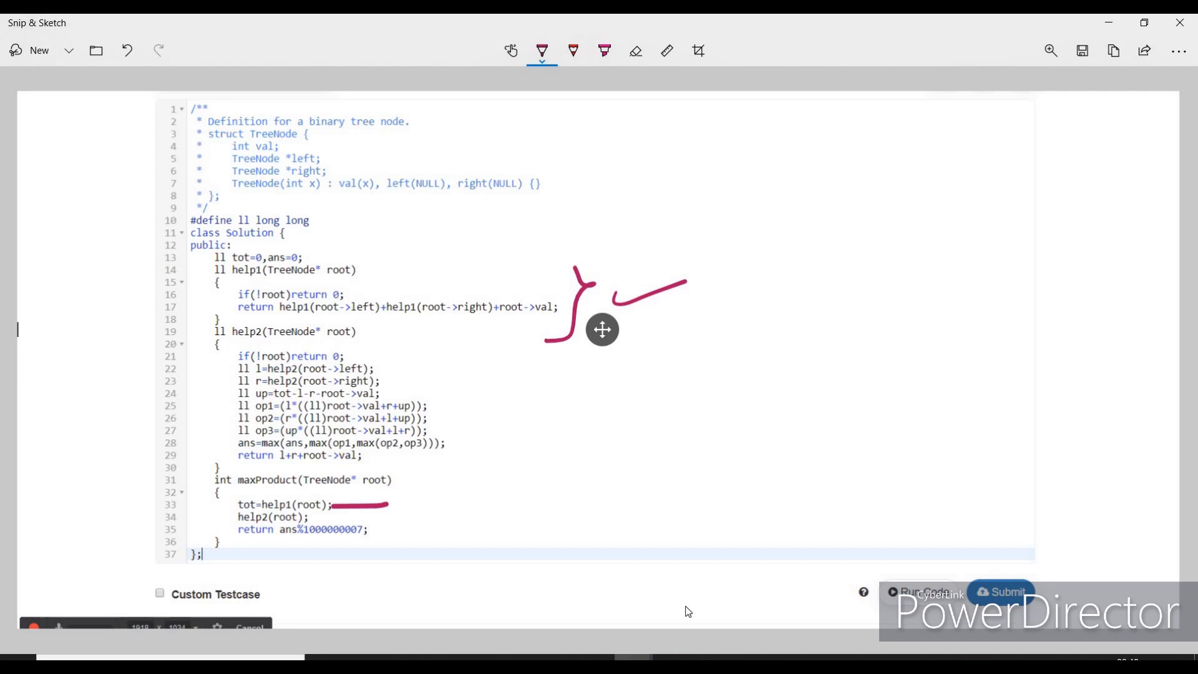
pyautogui.moveTo(207, 363); pyautogui.dragTo(145, 512)
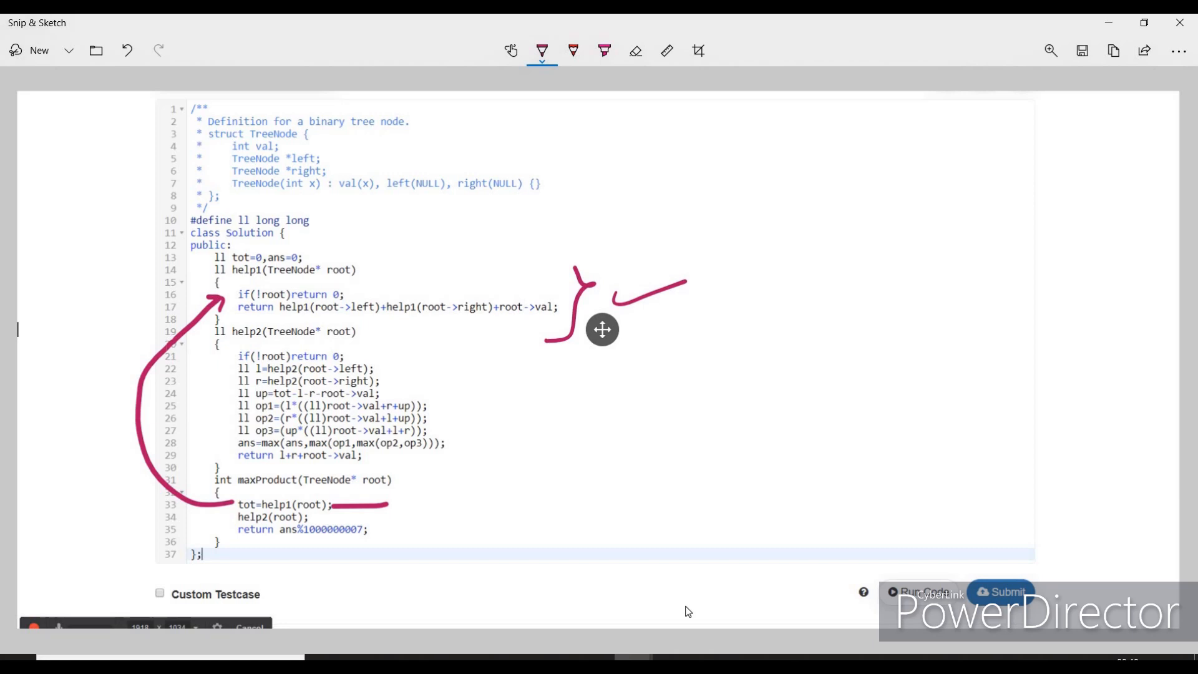
# Step: Mark help2's left and right recursive calls and arrow to a handwritten 'tot - l - r'
pyautogui.moveTo(382, 365); pyautogui.dragTo(447, 348)
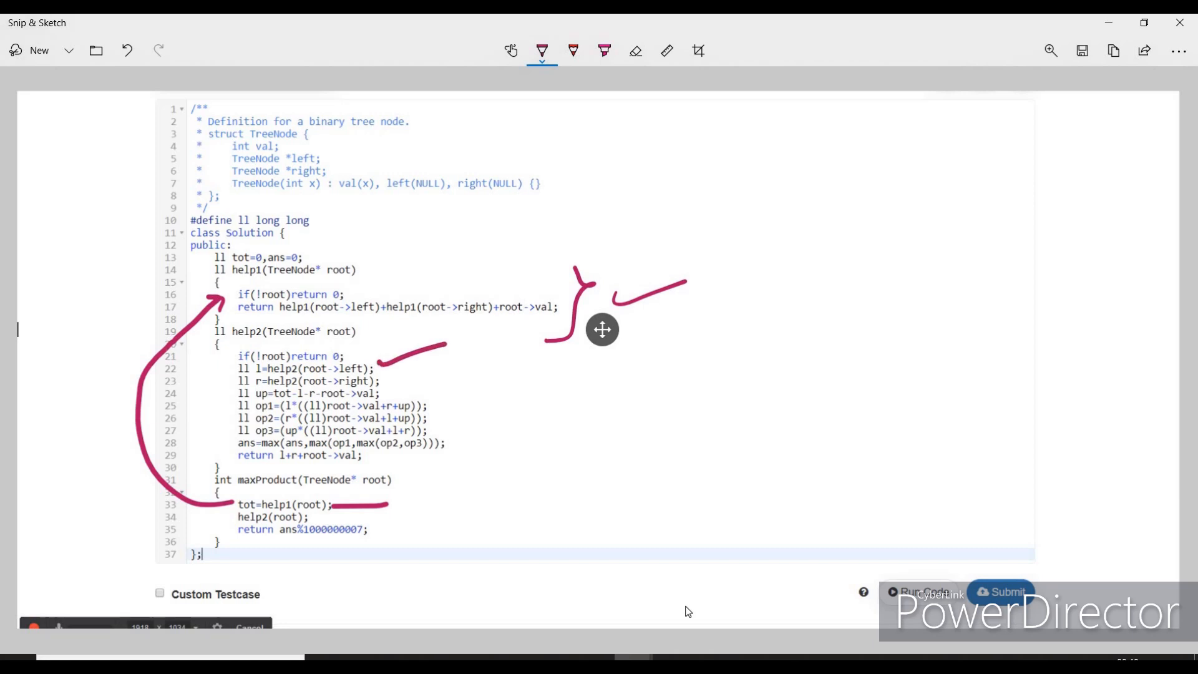
pyautogui.moveTo(390, 374); pyautogui.dragTo(459, 360)
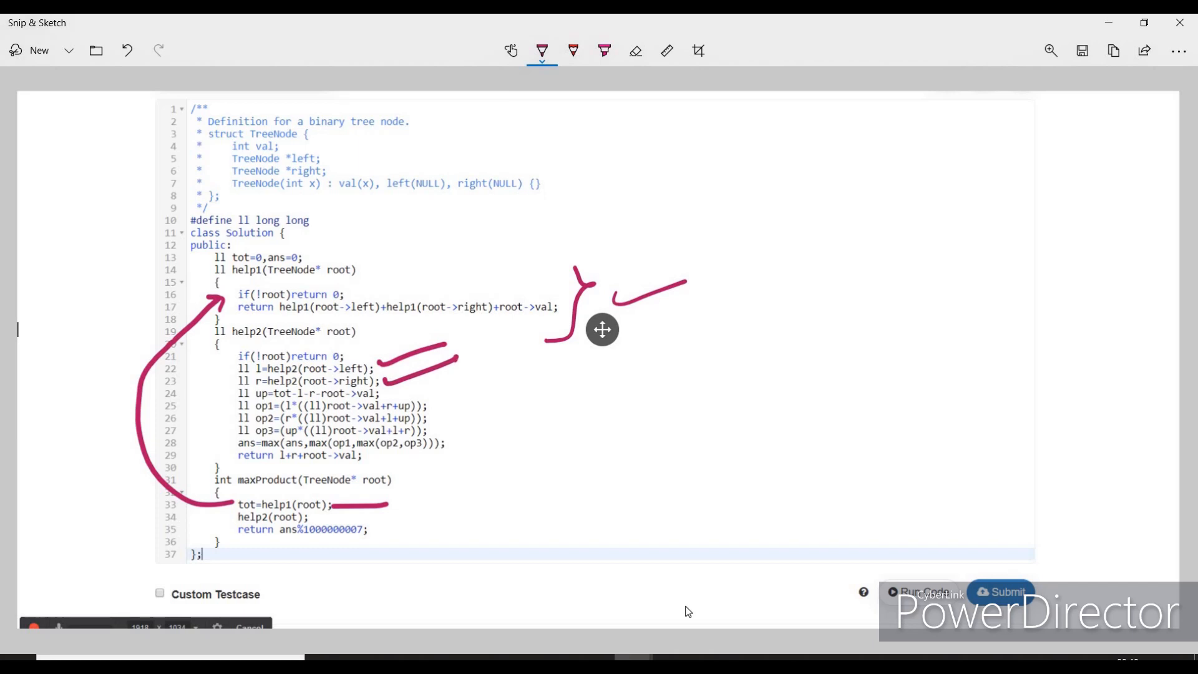
pyautogui.moveTo(459, 388); pyautogui.dragTo(634, 386)
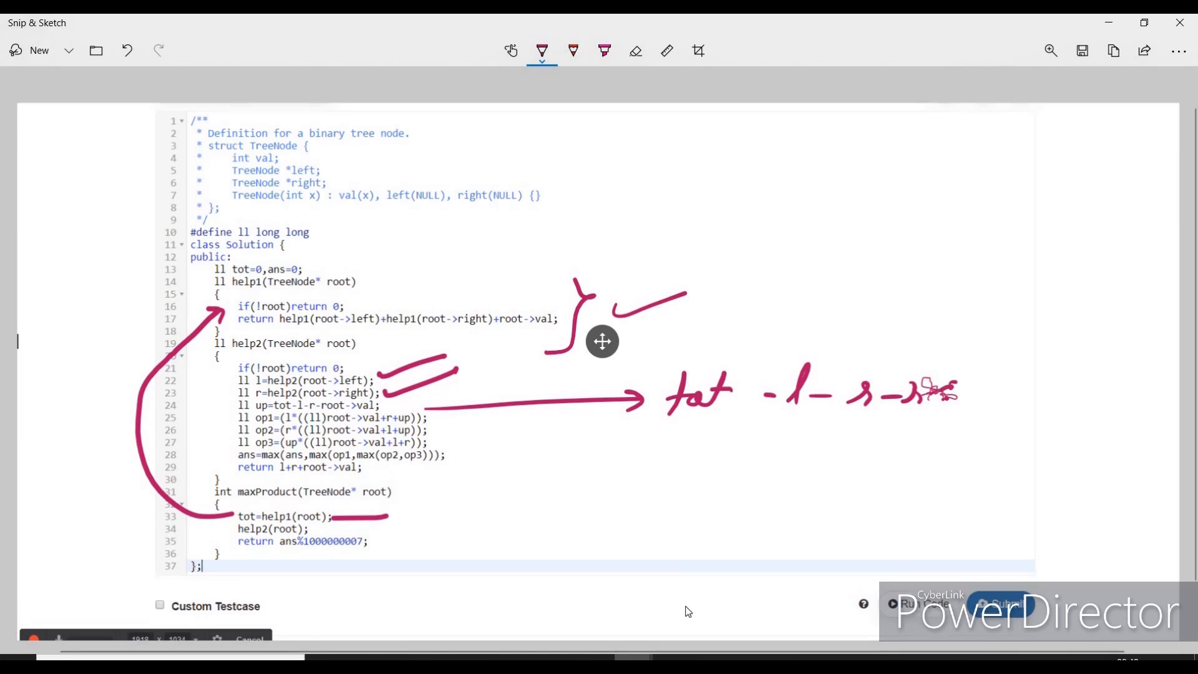
# Step: Finish 'root' in the note, bracket the op1–op3 lines, arrow the ans max line, tick the declarations
pyautogui.moveTo(956, 394); pyautogui.dragTo(1024, 394)
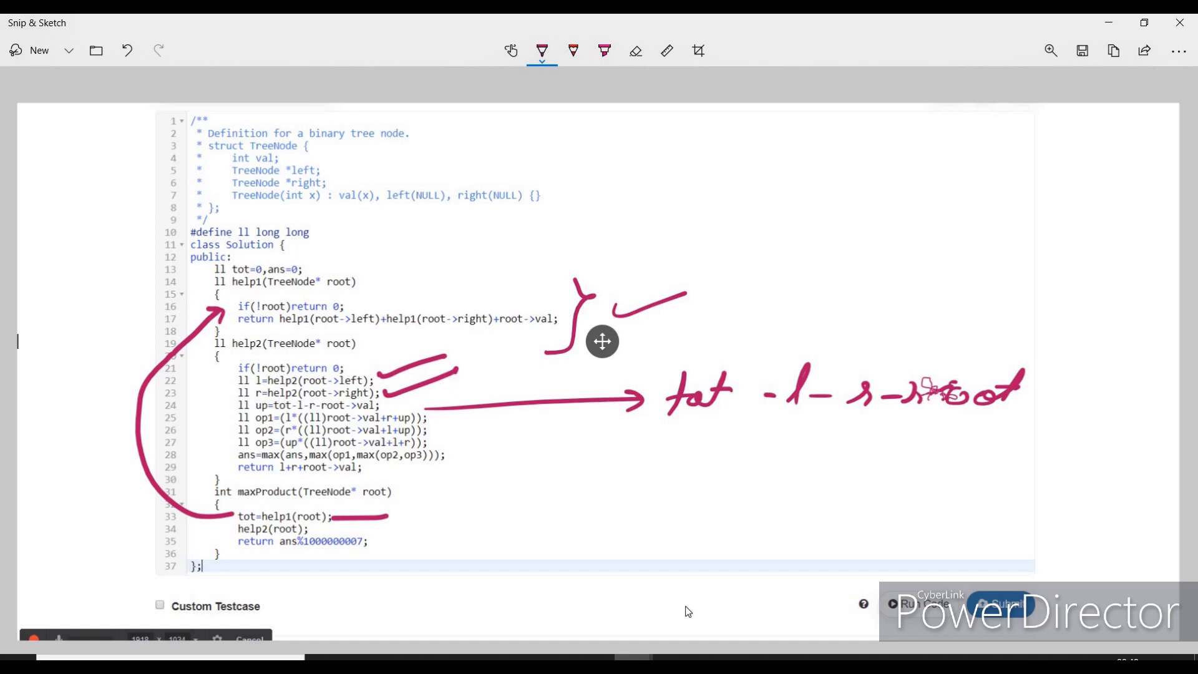
pyautogui.moveTo(222, 412); pyautogui.dragTo(222, 443)
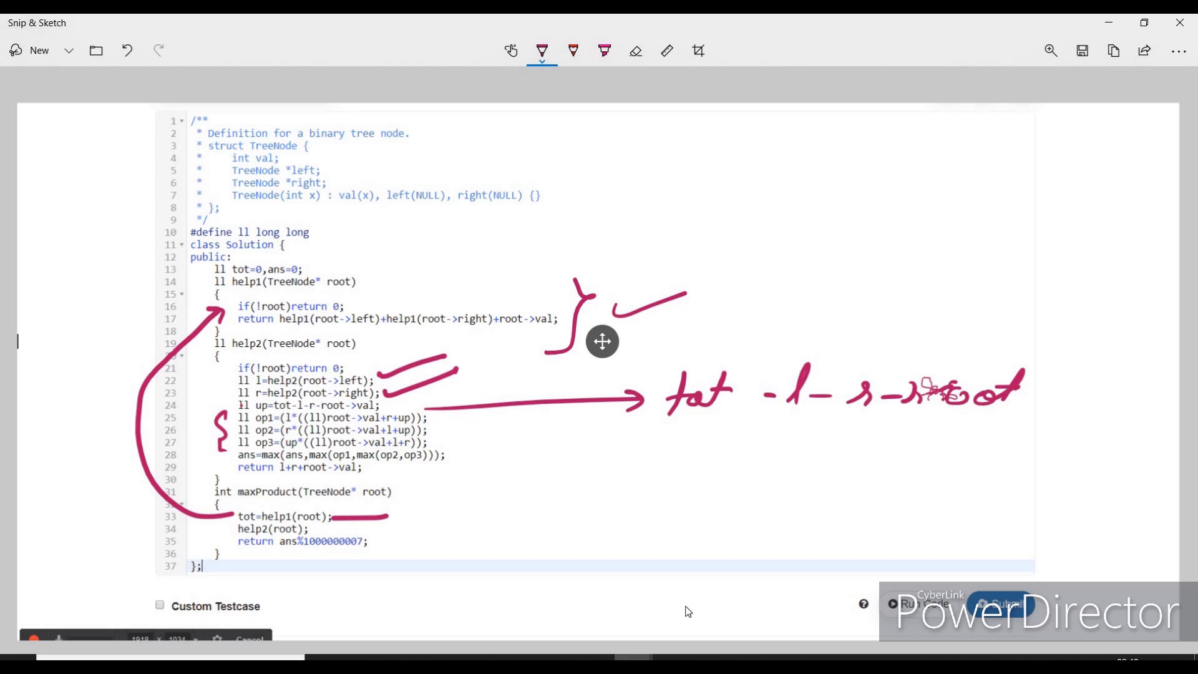
pyautogui.moveTo(459, 453); pyautogui.dragTo(504, 453)
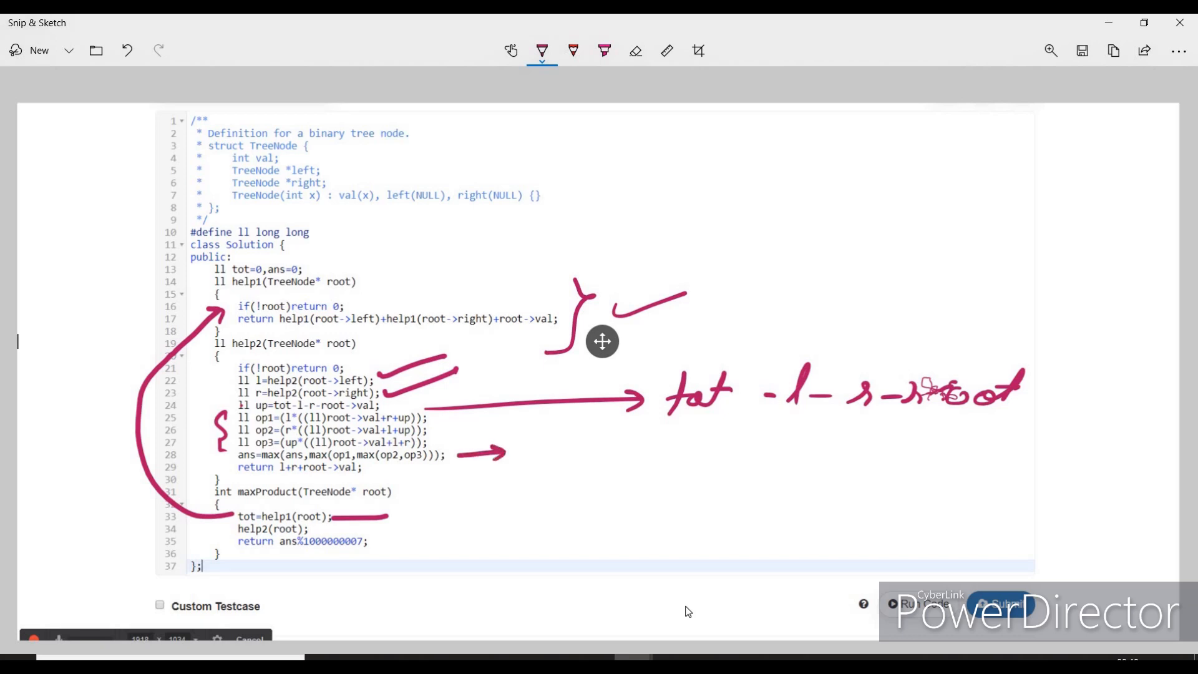
pyautogui.moveTo(325, 269); pyautogui.dragTo(407, 251)
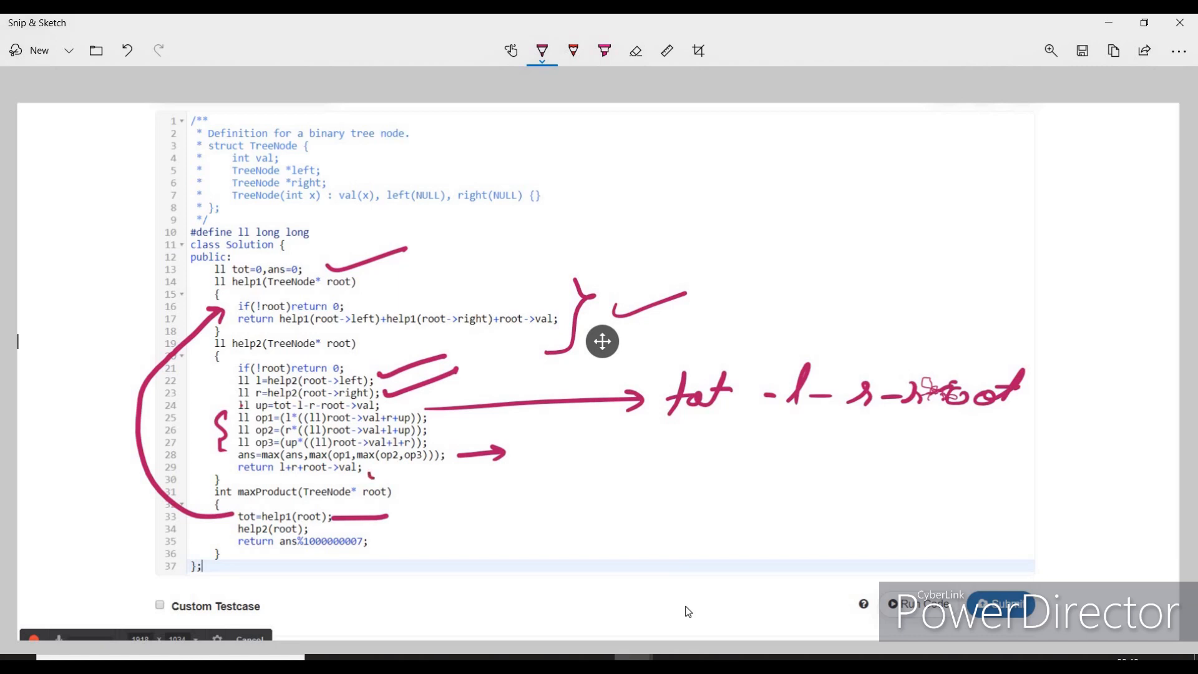
# Step: Underline the help2 and ans return statements and write a boxed '10^9+7' note
pyautogui.moveTo(398, 477); pyautogui.dragTo(435, 485)
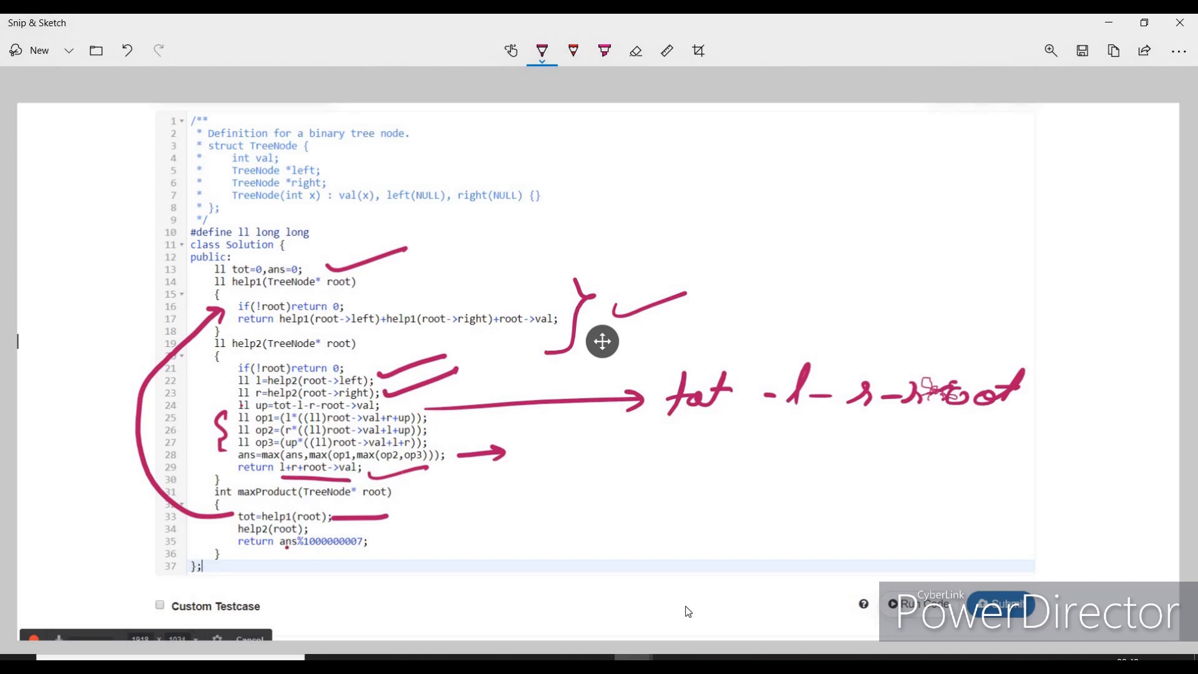
pyautogui.moveTo(450, 535); pyautogui.dragTo(489, 535)
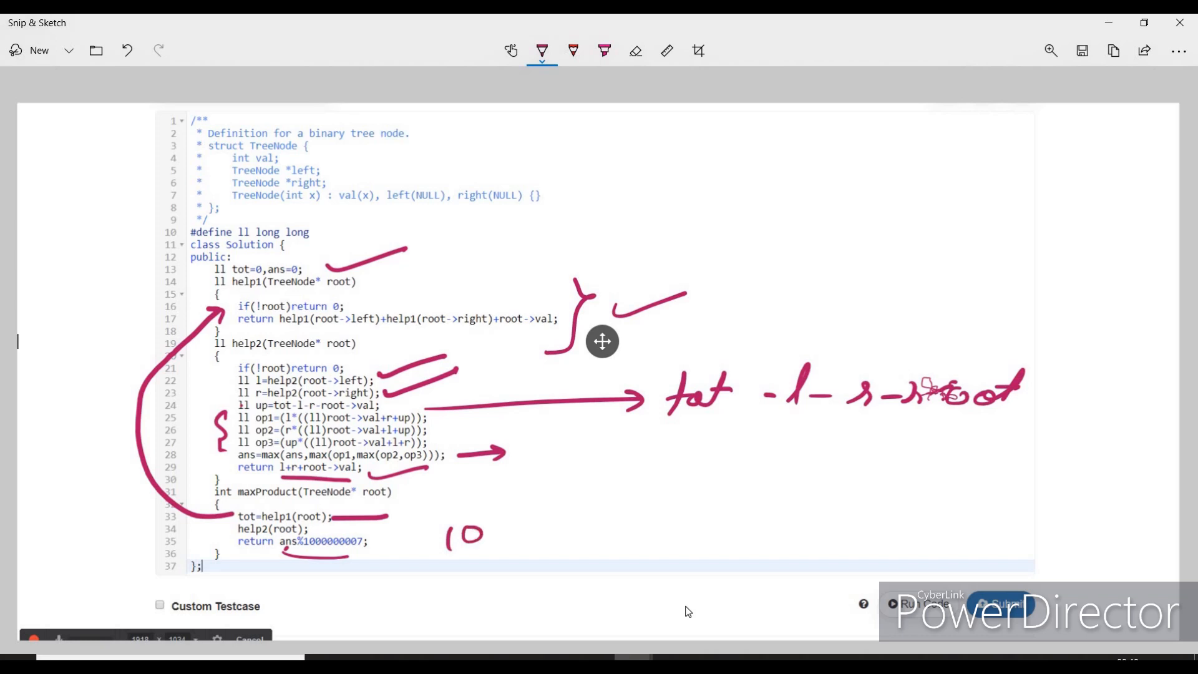
pyautogui.moveTo(489, 535); pyautogui.dragTo(528, 528)
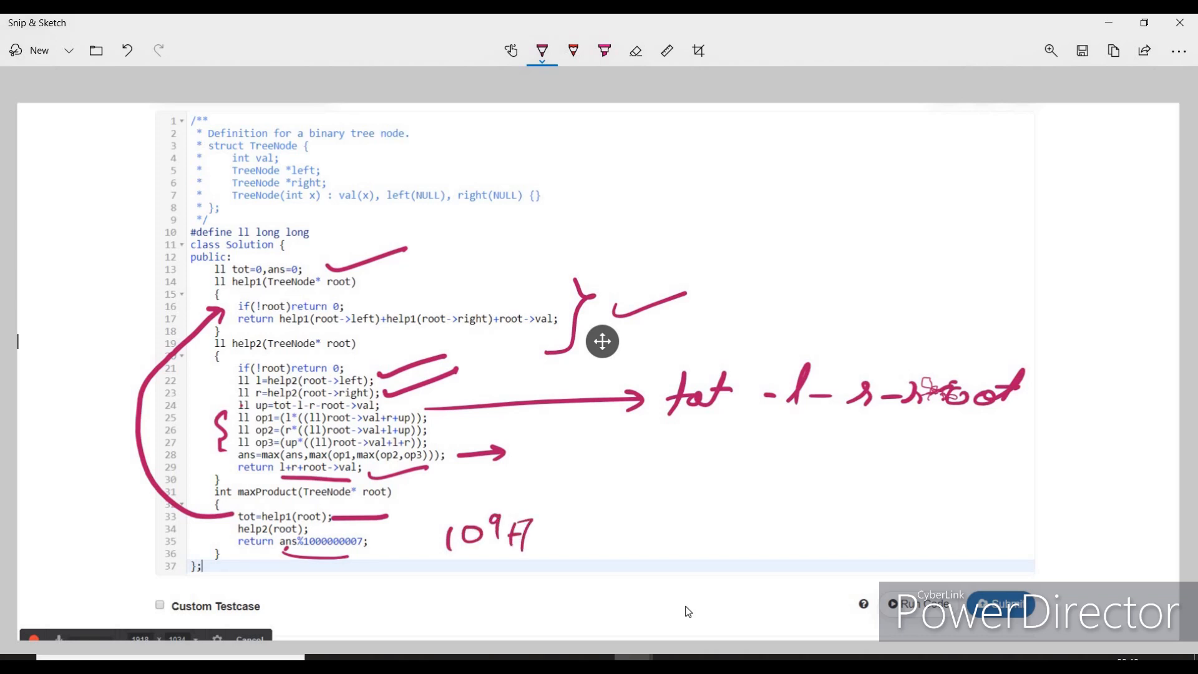
pyautogui.moveTo(439, 504); pyautogui.dragTo(562, 554)
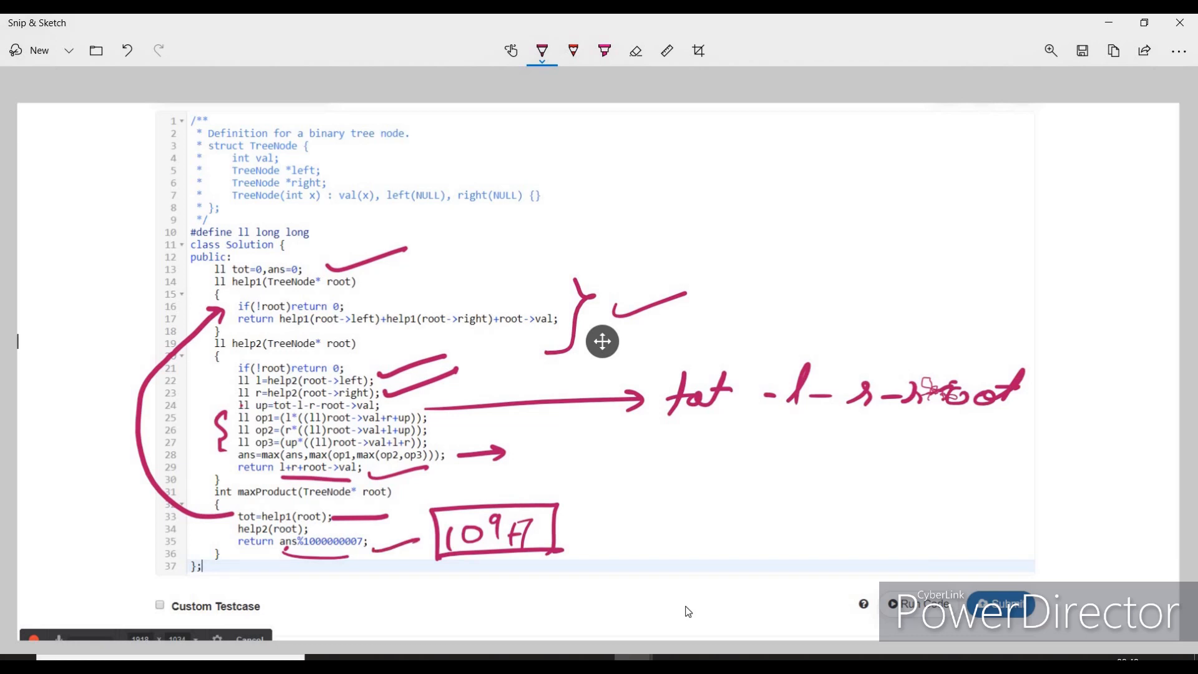
# Step: Mark the '#define ll long long' line, tick the help1 signature, and stroke below the closing brace
pyautogui.moveTo(329, 222); pyautogui.dragTo(363, 229)
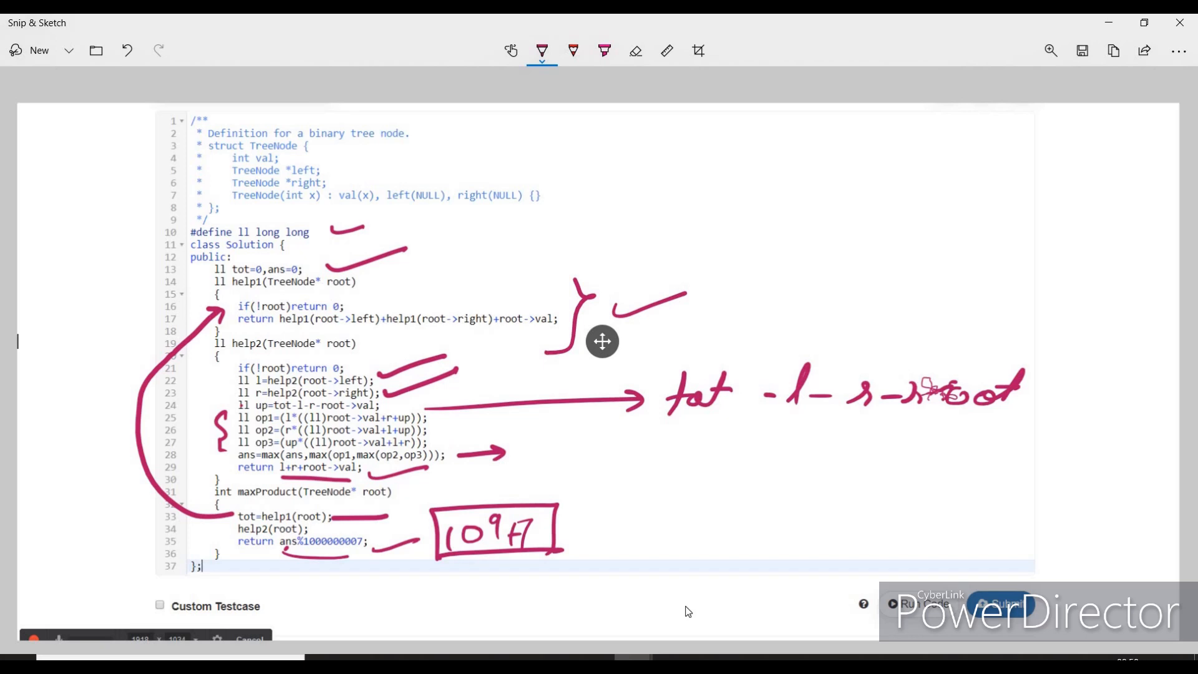
pyautogui.moveTo(344, 298); pyautogui.dragTo(420, 271)
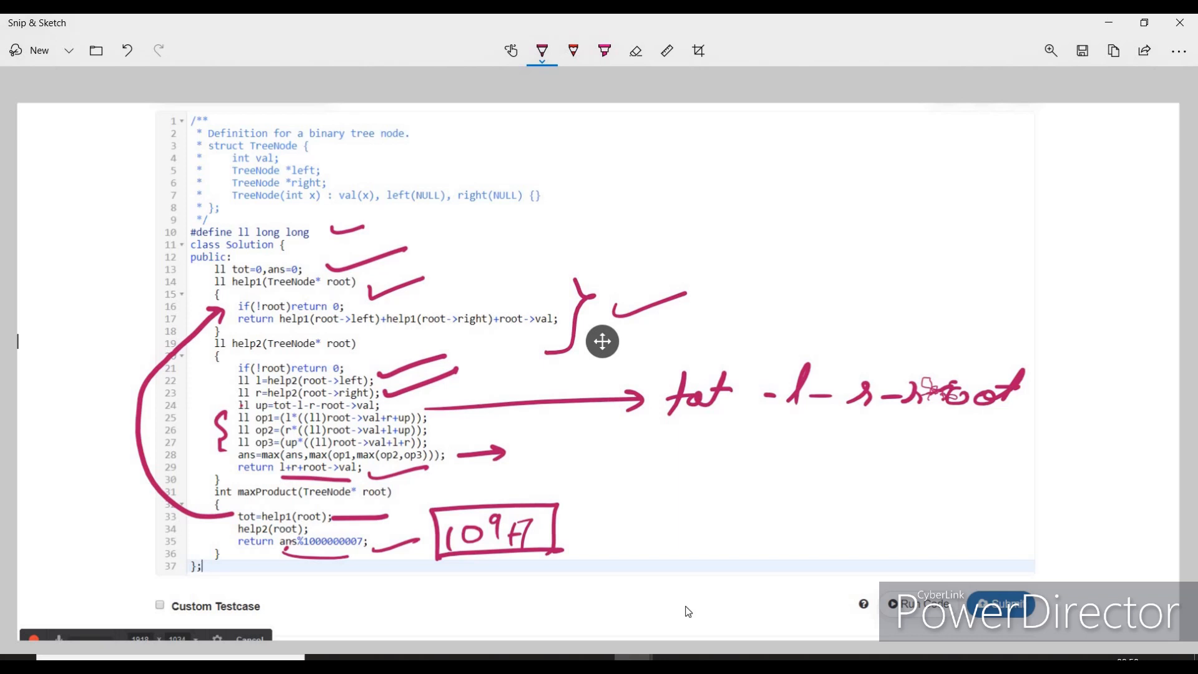
pyautogui.moveTo(493, 565); pyautogui.dragTo(527, 571)
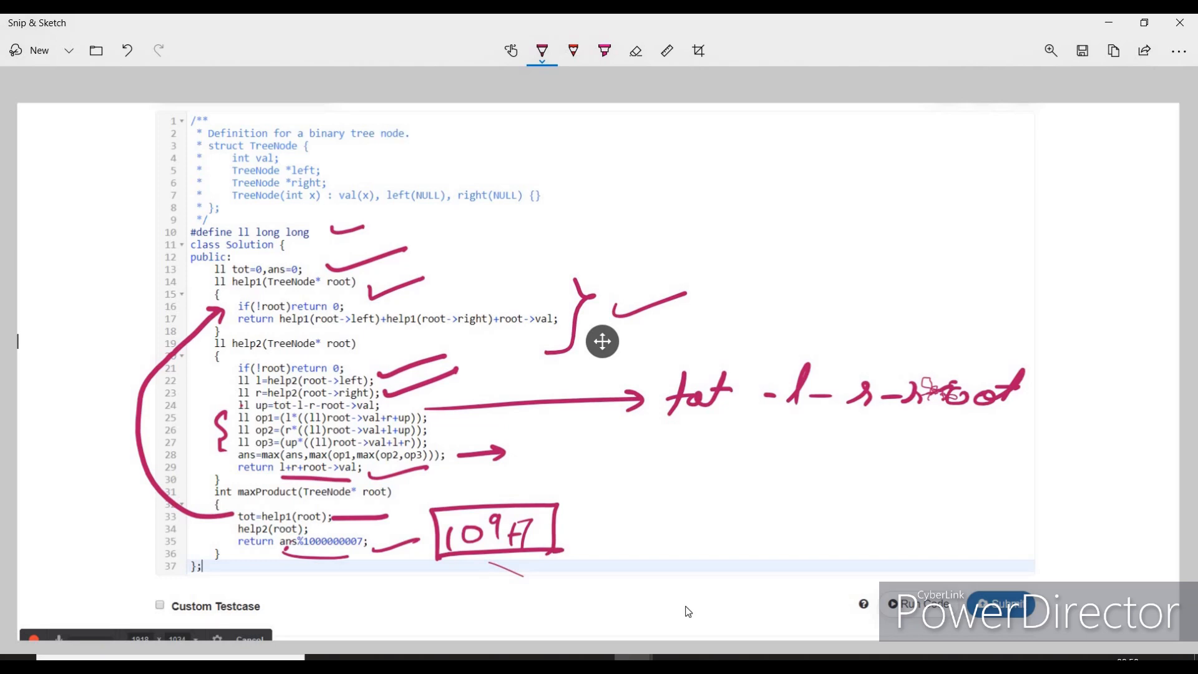